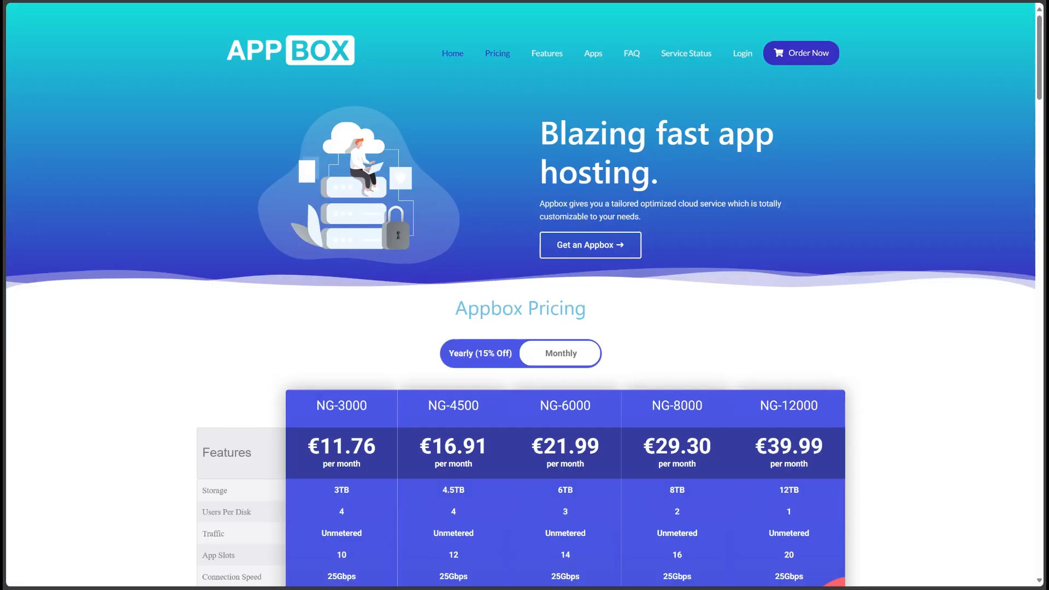
{"action": "mouse_move", "coordinate": [523, 210]}
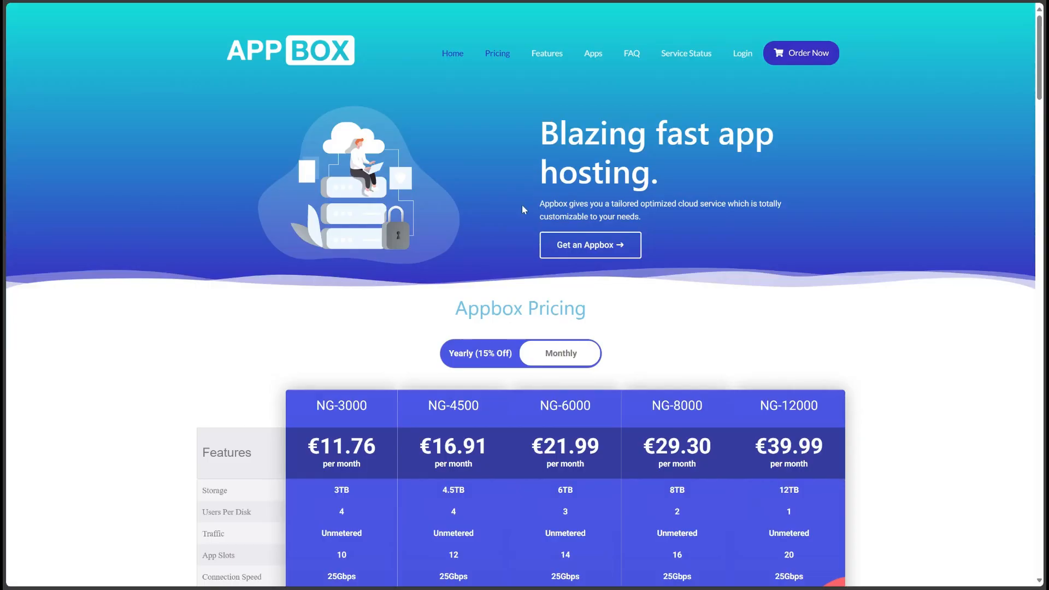
Scroll the Appbox homepage through Pricing, Dedicated Pricing, 'Why get an appbox' and 'Our Platform' to the FAQ
{"action": "scroll", "scroll_direction": "down", "scroll_amount": 3}
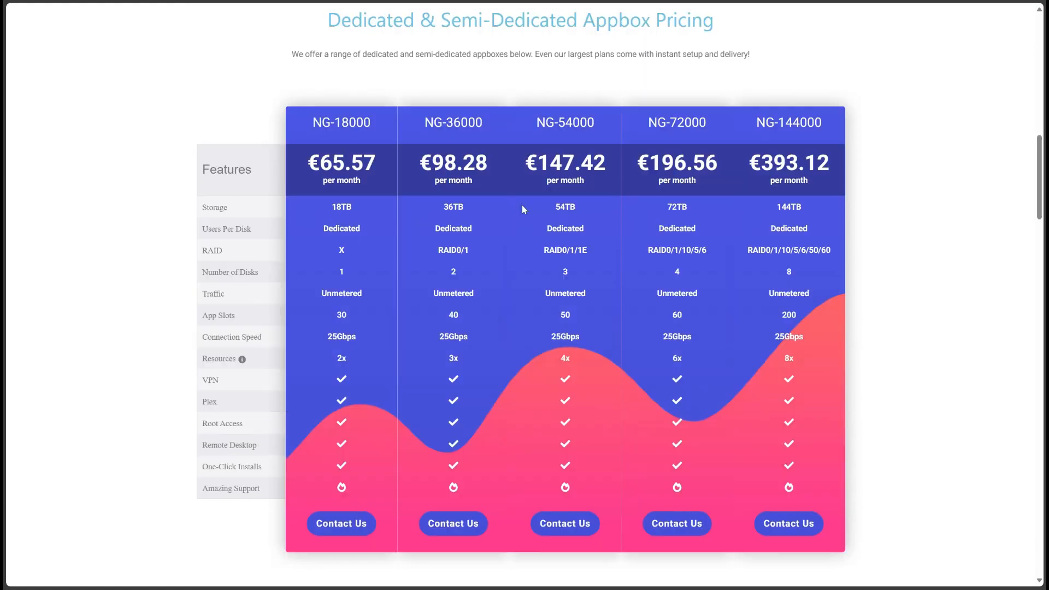
{"action": "scroll", "scroll_direction": "down", "scroll_amount": 3}
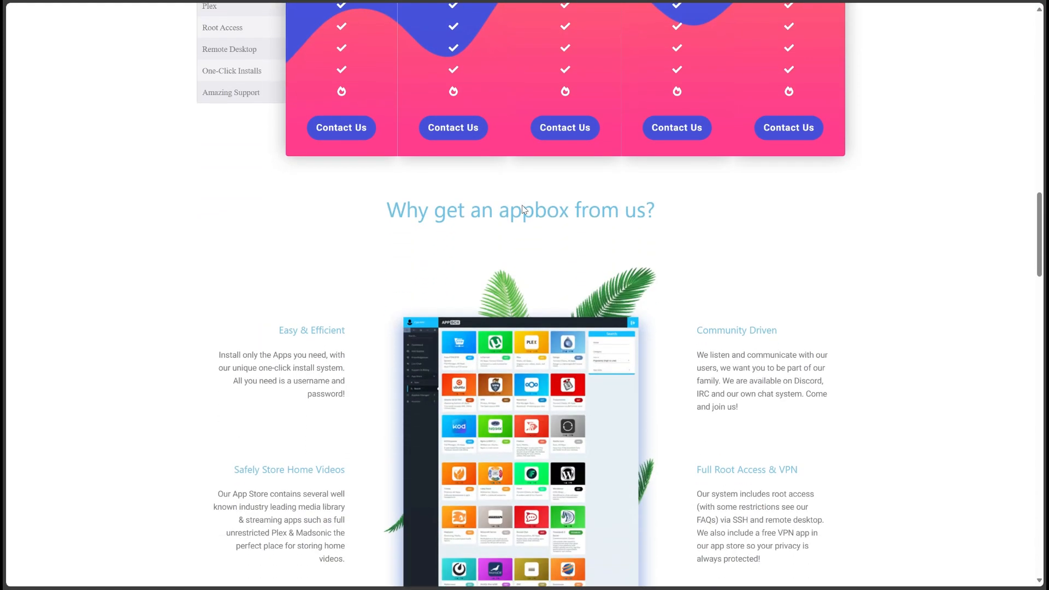
{"action": "scroll", "scroll_direction": "down", "scroll_amount": 3}
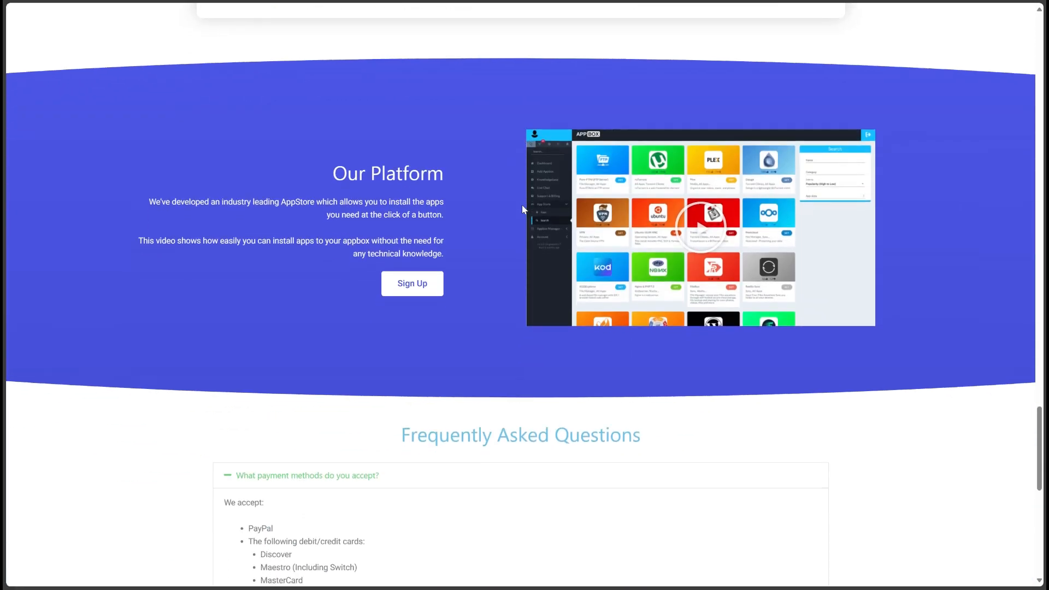
{"action": "scroll", "scroll_direction": "down", "scroll_amount": 3}
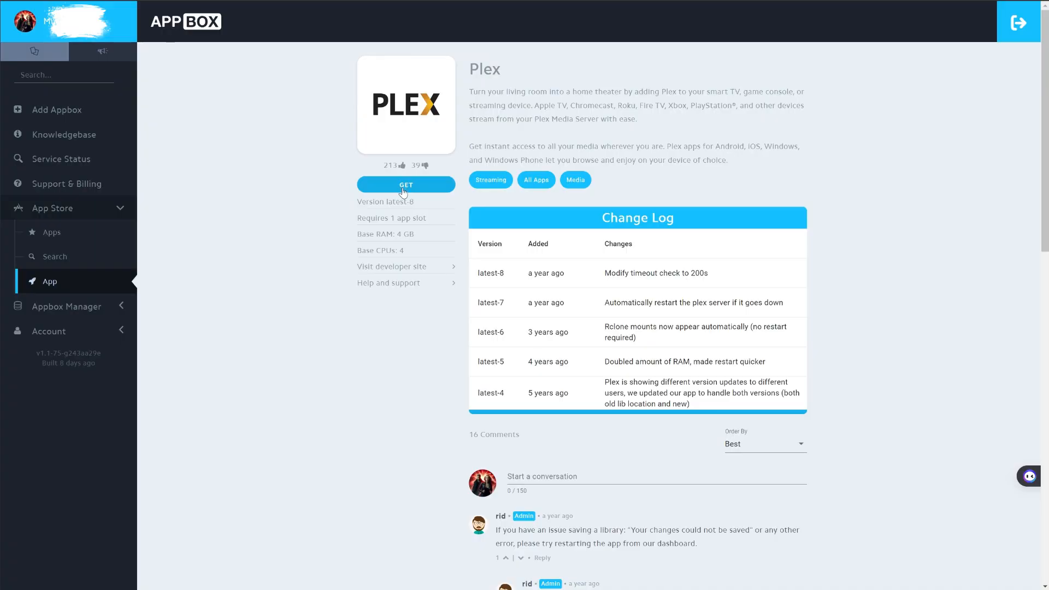
Start a Plex install via GET, showing subdomain 'plex' and the domain list
{"action": "left_click", "coordinate": [407, 185]}
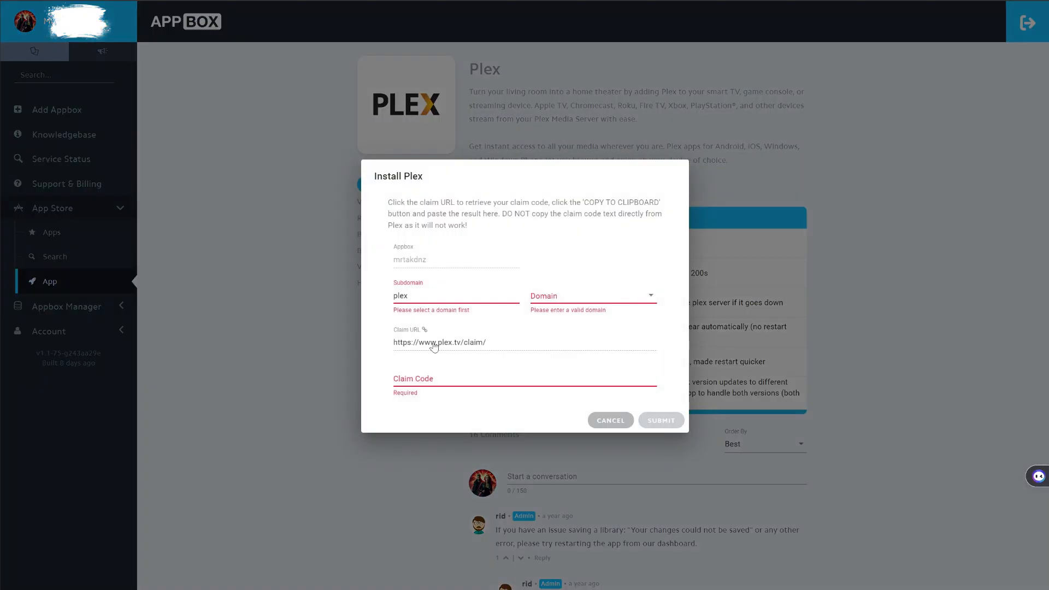
{"action": "left_click", "coordinate": [443, 377]}
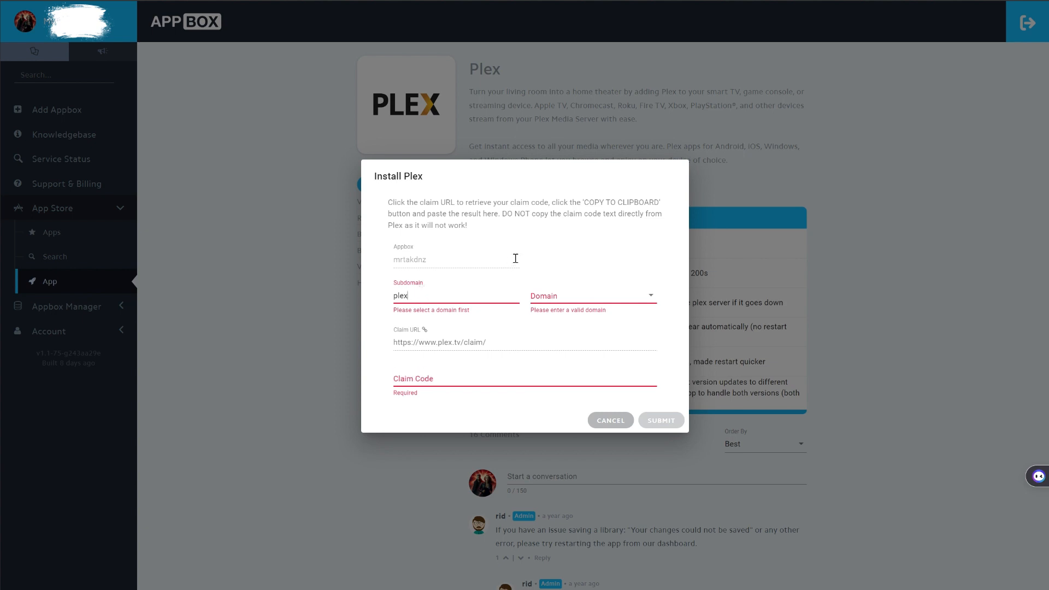
{"action": "mouse_move", "coordinate": [651, 297]}
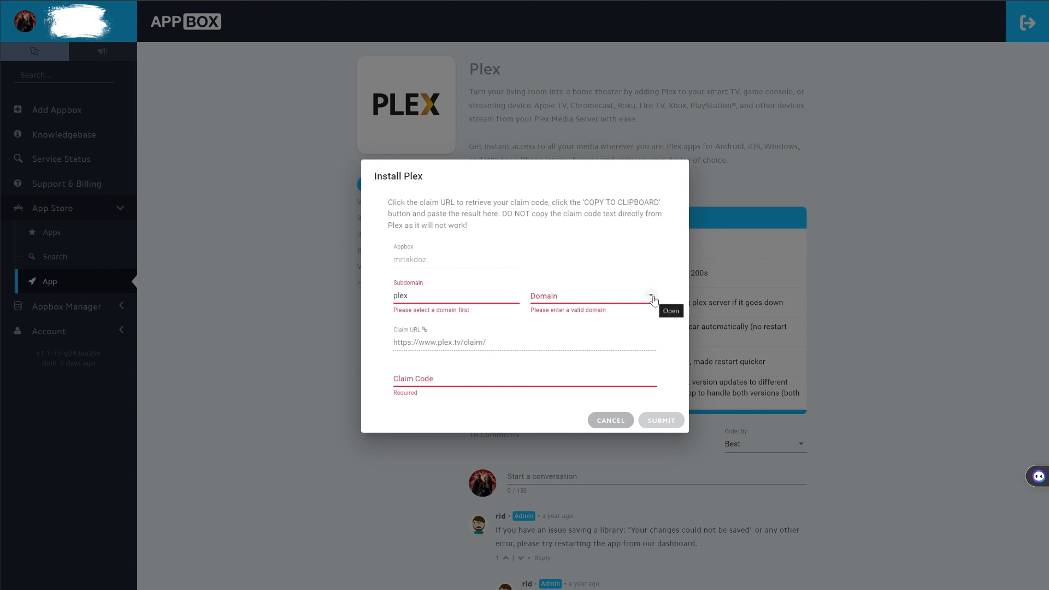
{"action": "left_click", "coordinate": [653, 297]}
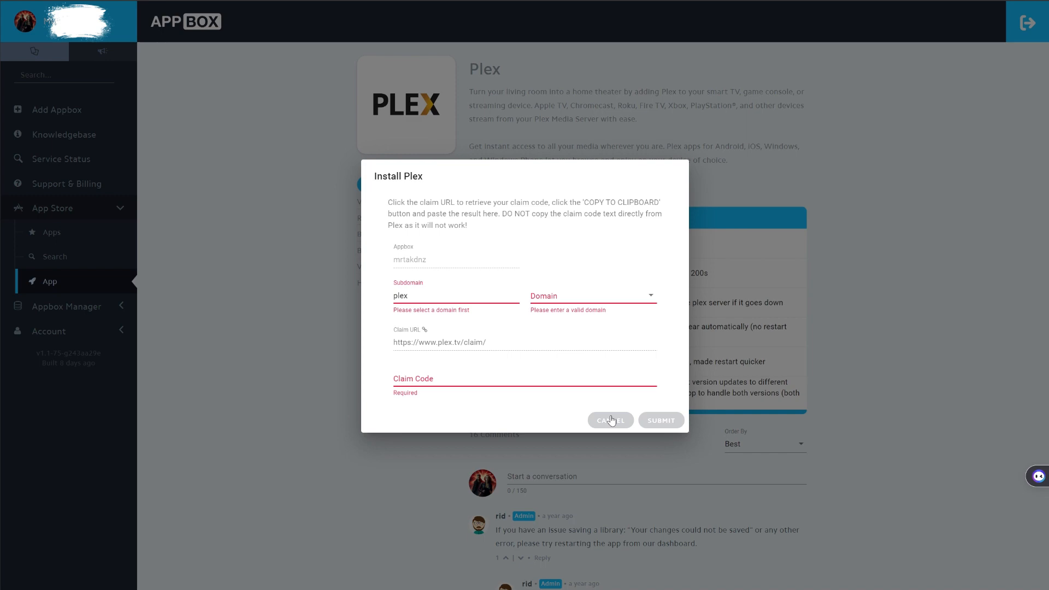
Cancel the Plex install and scroll through the App Store's catalogue of app cards
{"action": "left_click", "coordinate": [610, 419]}
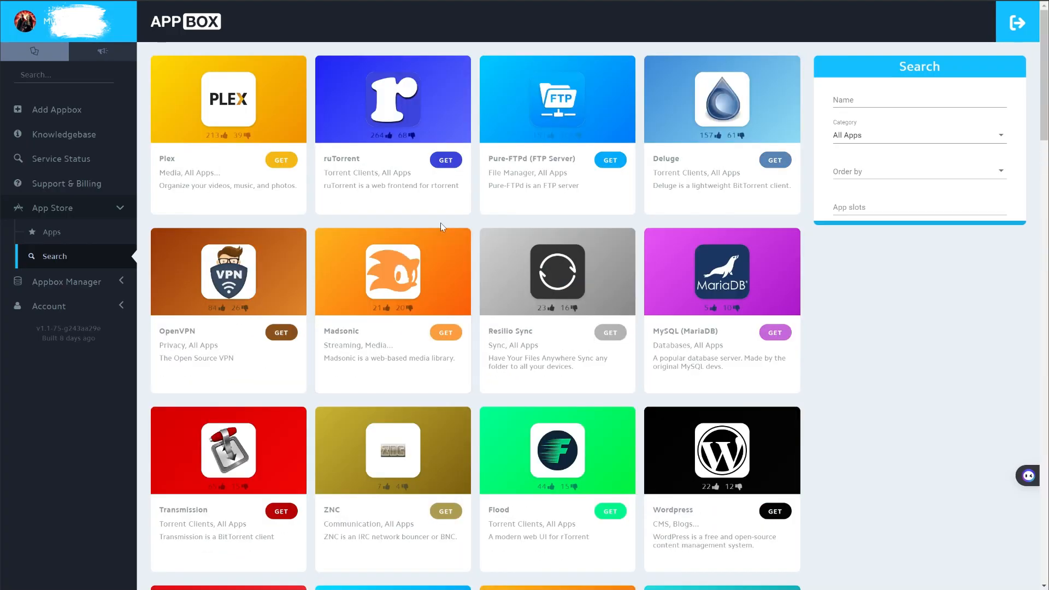
{"action": "scroll", "scroll_direction": "down", "scroll_amount": 3}
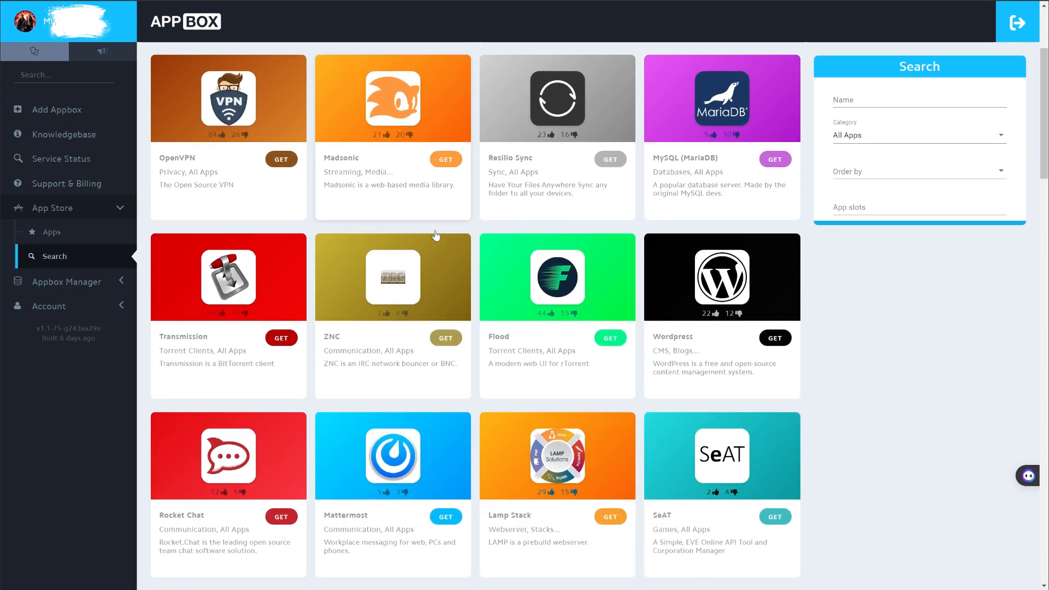
{"action": "scroll", "scroll_direction": "down", "scroll_amount": 3}
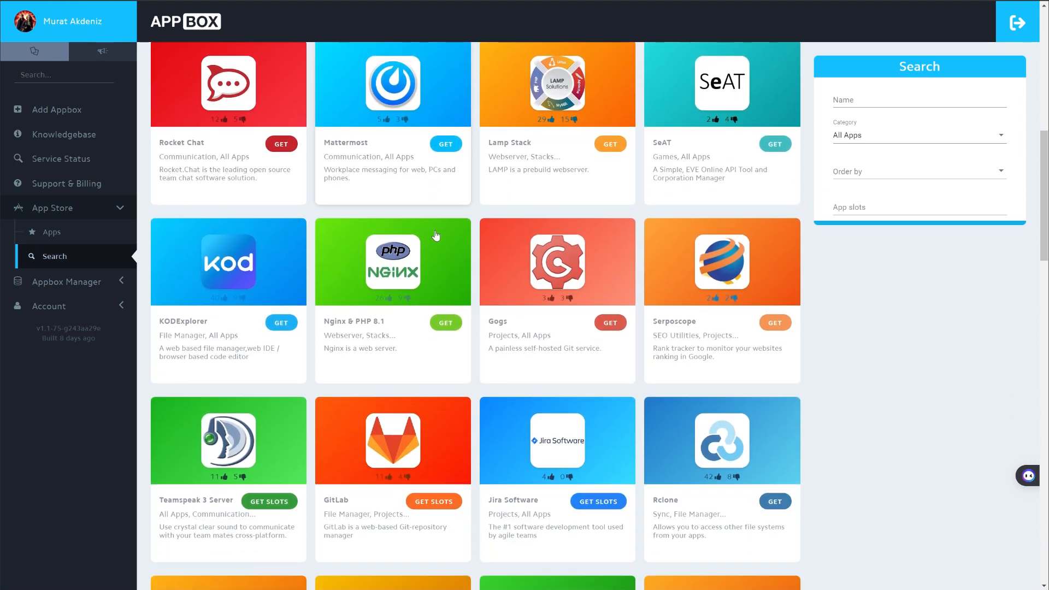
{"action": "scroll", "scroll_direction": "down", "scroll_amount": 3}
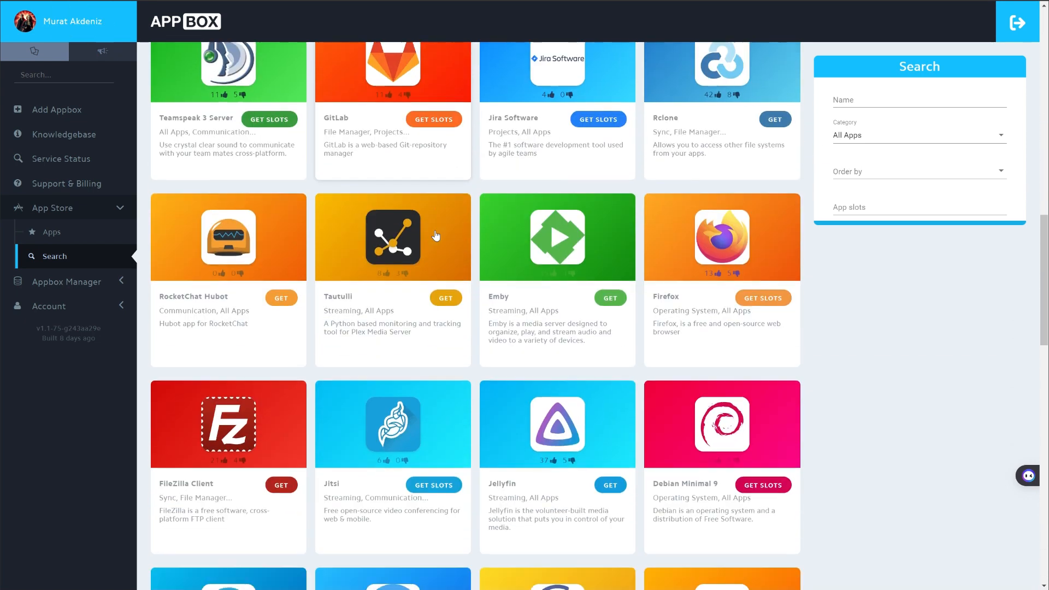
{"action": "scroll", "scroll_direction": "down", "scroll_amount": 3}
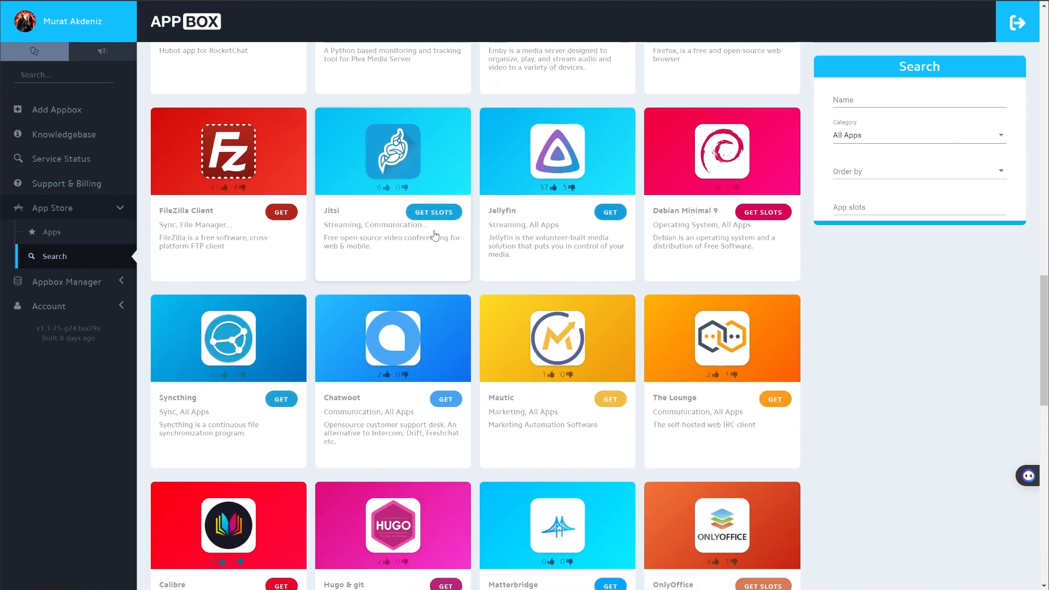
{"action": "scroll", "scroll_direction": "down", "scroll_amount": 3}
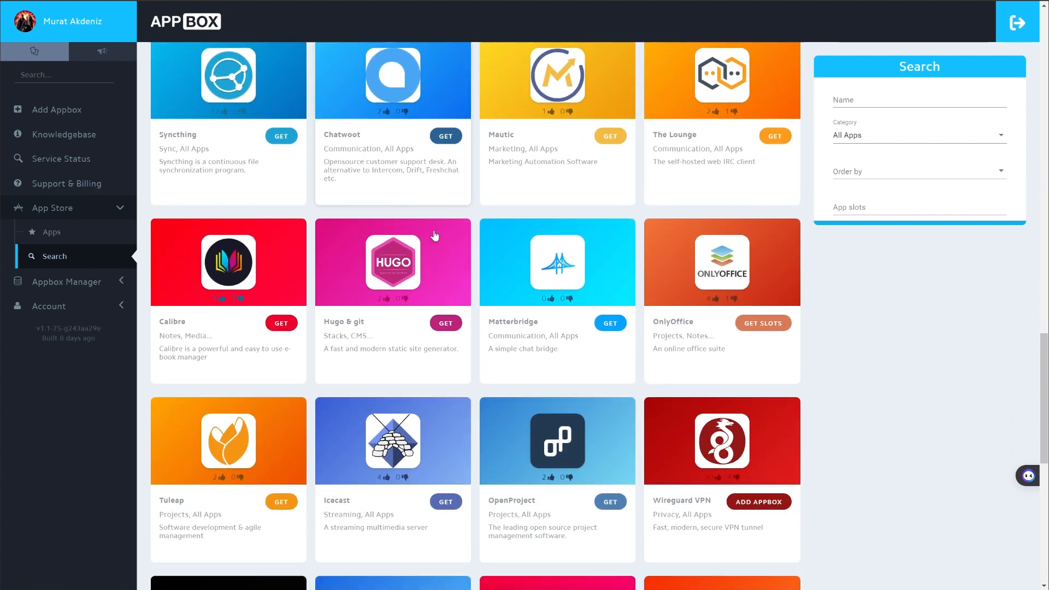
{"action": "scroll", "scroll_direction": "down", "scroll_amount": 3}
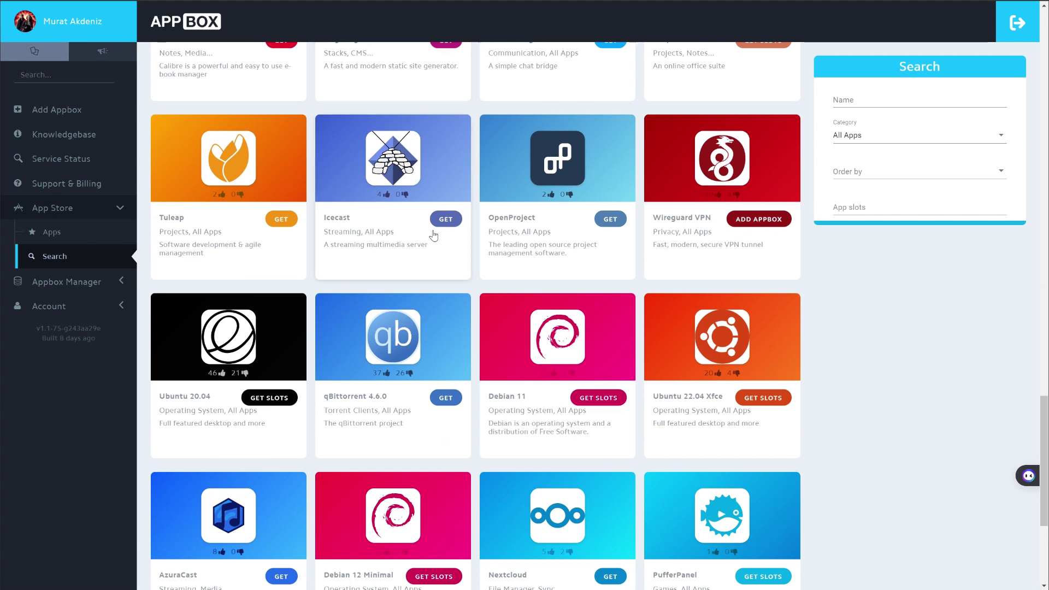
{"action": "scroll", "scroll_direction": "down", "scroll_amount": 3}
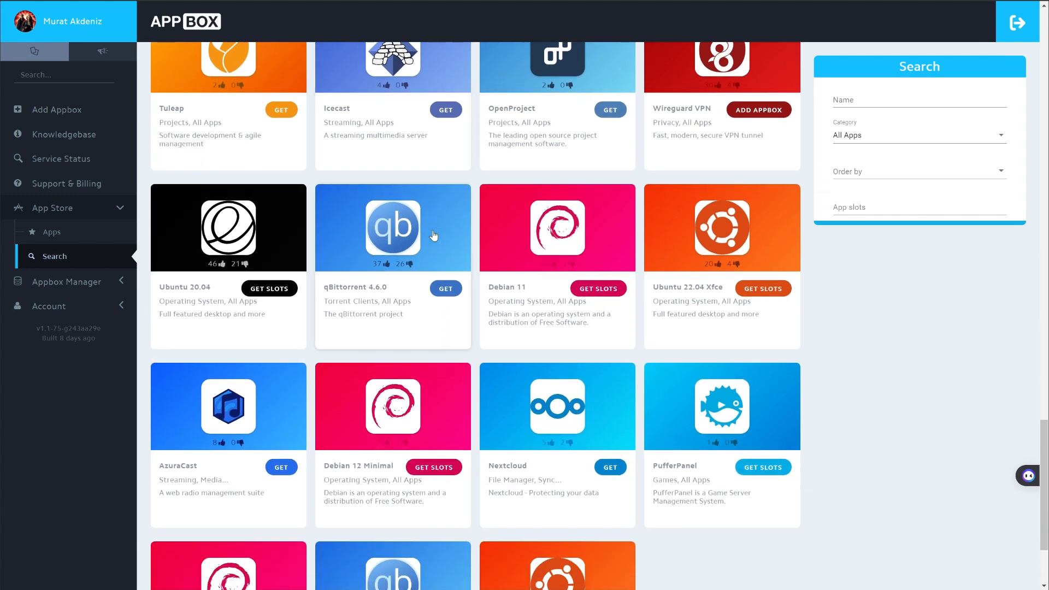
{"action": "scroll", "scroll_direction": "down", "scroll_amount": 3}
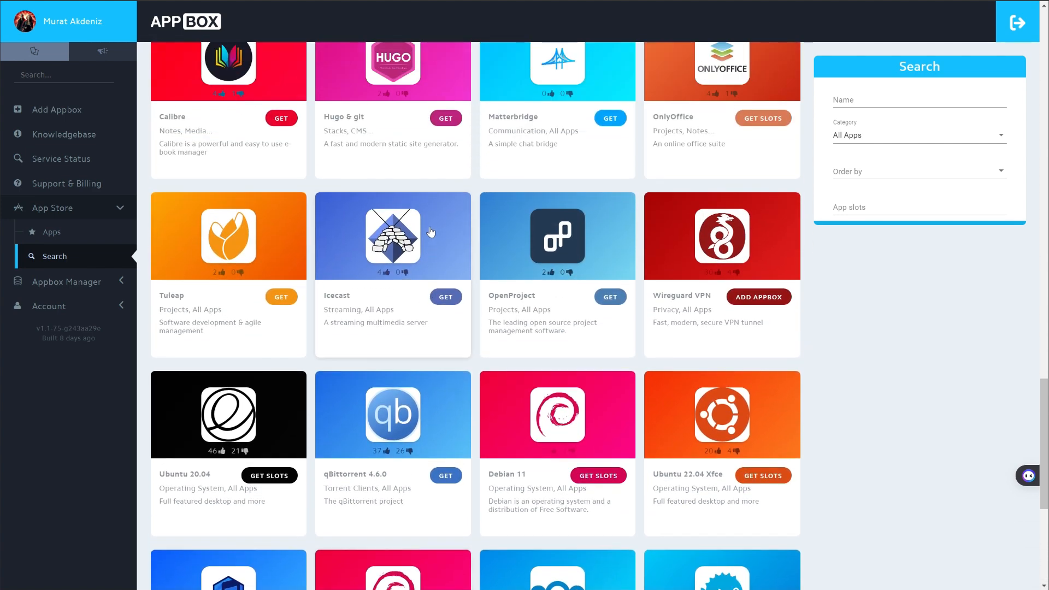
{"action": "scroll", "scroll_direction": "up", "scroll_amount": 3}
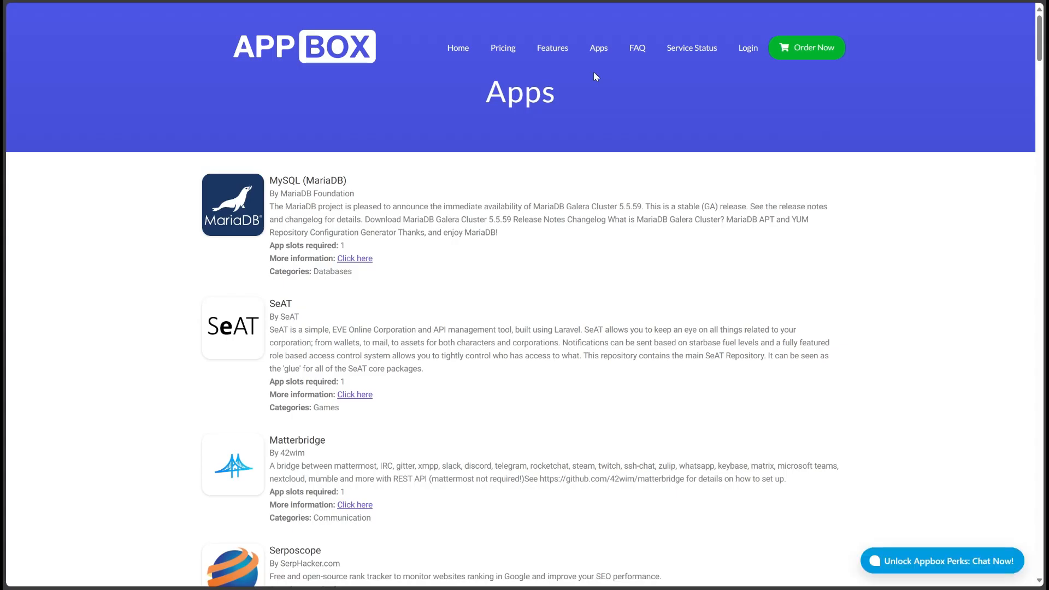
Scroll the Apps listing down from MySQL (MariaDB) through the middle of the catalogue
{"action": "scroll", "scroll_direction": "down", "scroll_amount": 3}
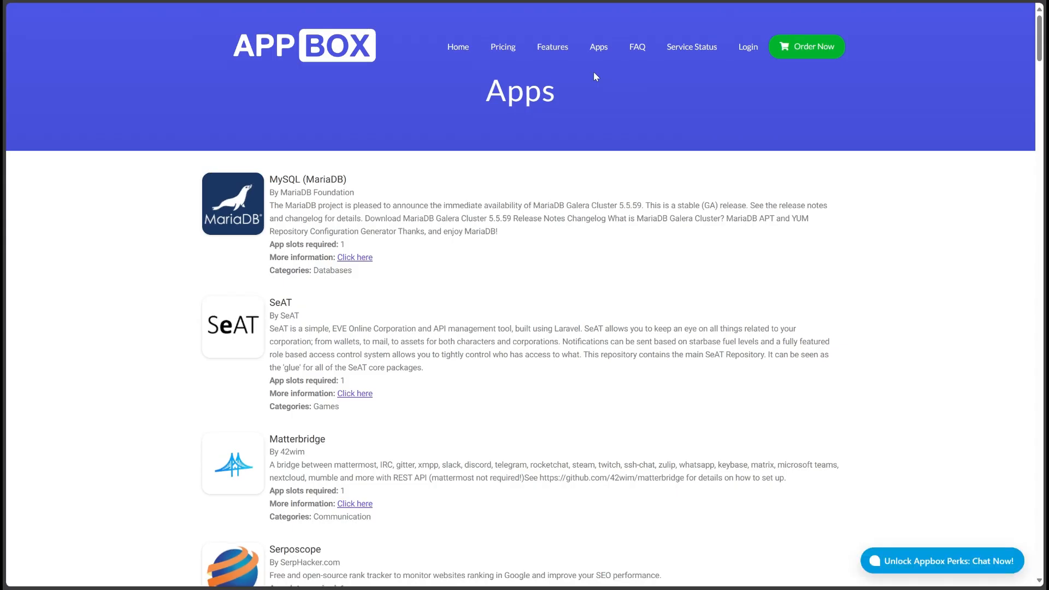
{"action": "scroll", "scroll_direction": "down", "scroll_amount": 3}
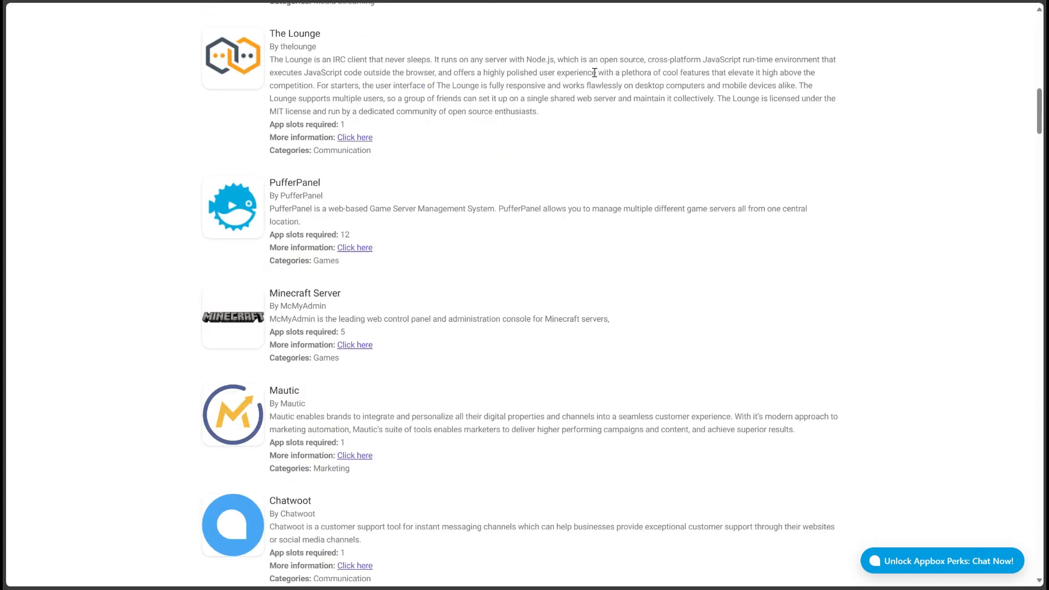
{"action": "scroll", "scroll_direction": "down", "scroll_amount": 3}
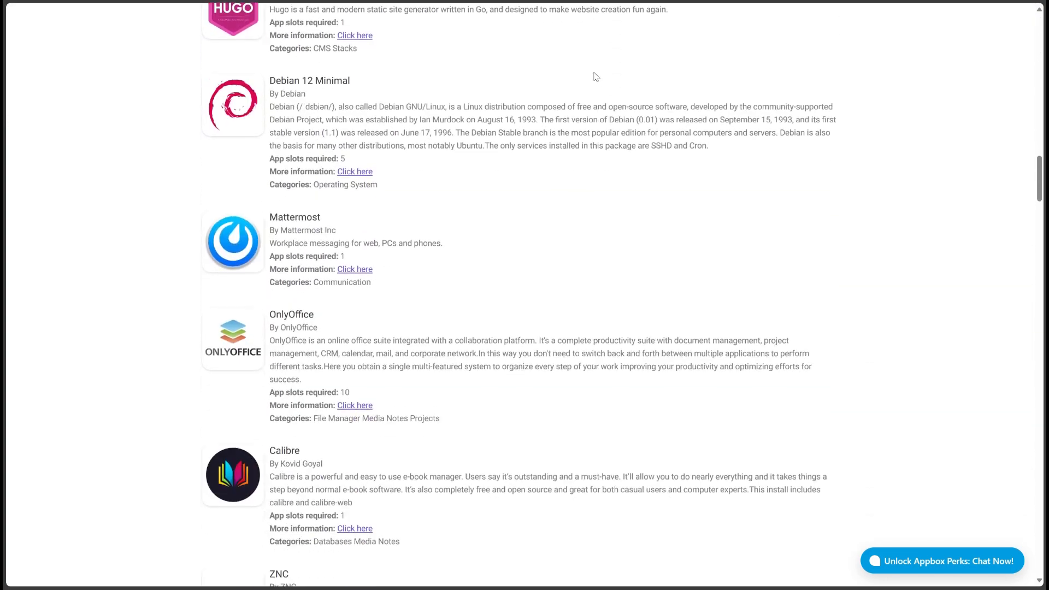
{"action": "scroll", "scroll_direction": "down", "scroll_amount": 3}
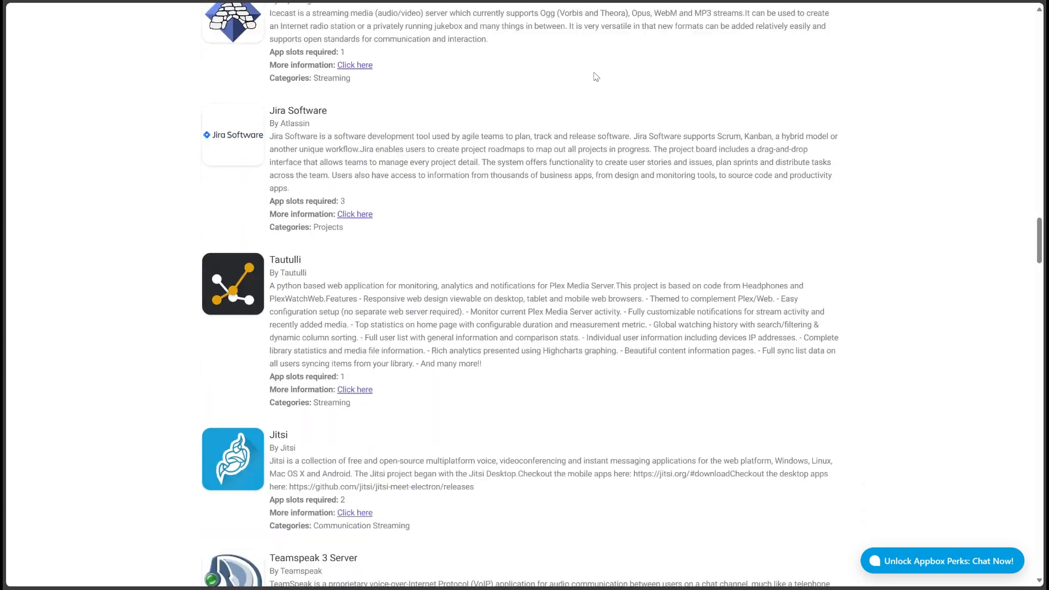
{"action": "scroll", "scroll_direction": "down", "scroll_amount": 3}
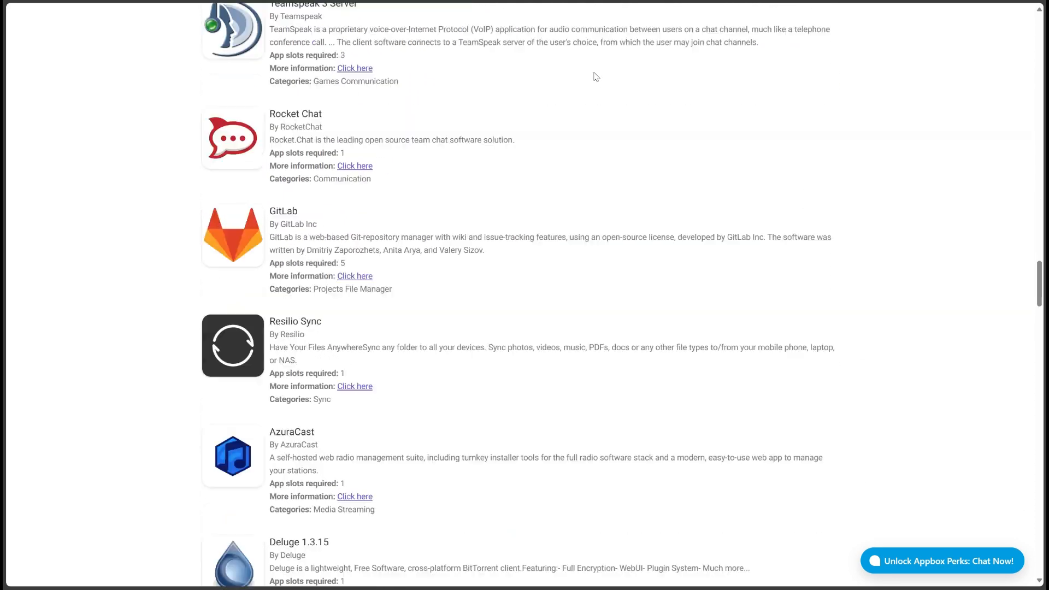
{"action": "scroll", "scroll_direction": "down", "scroll_amount": 3}
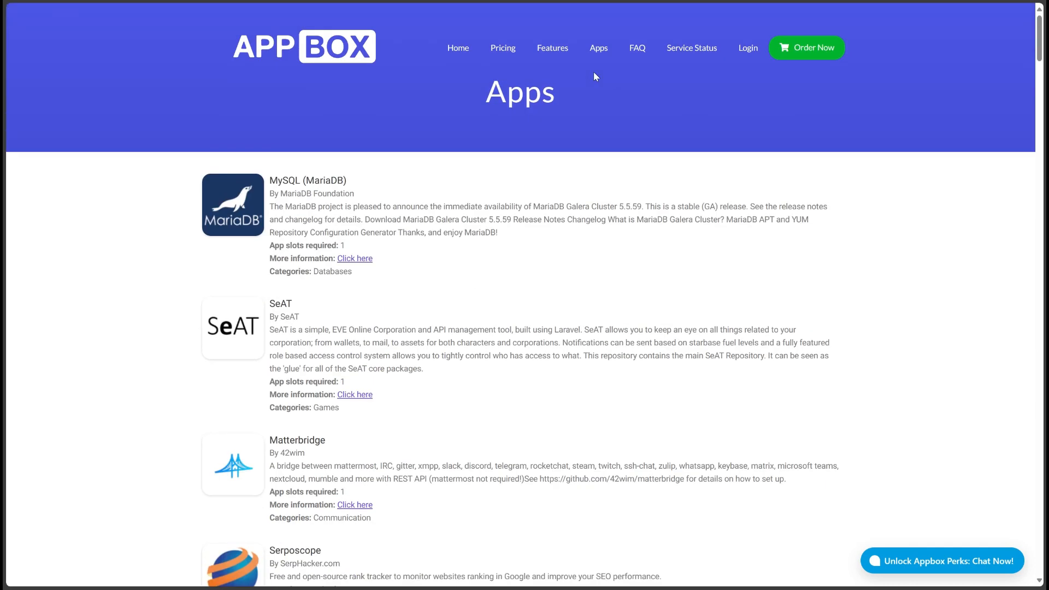
{"action": "mouse_move", "coordinate": [920, 513]}
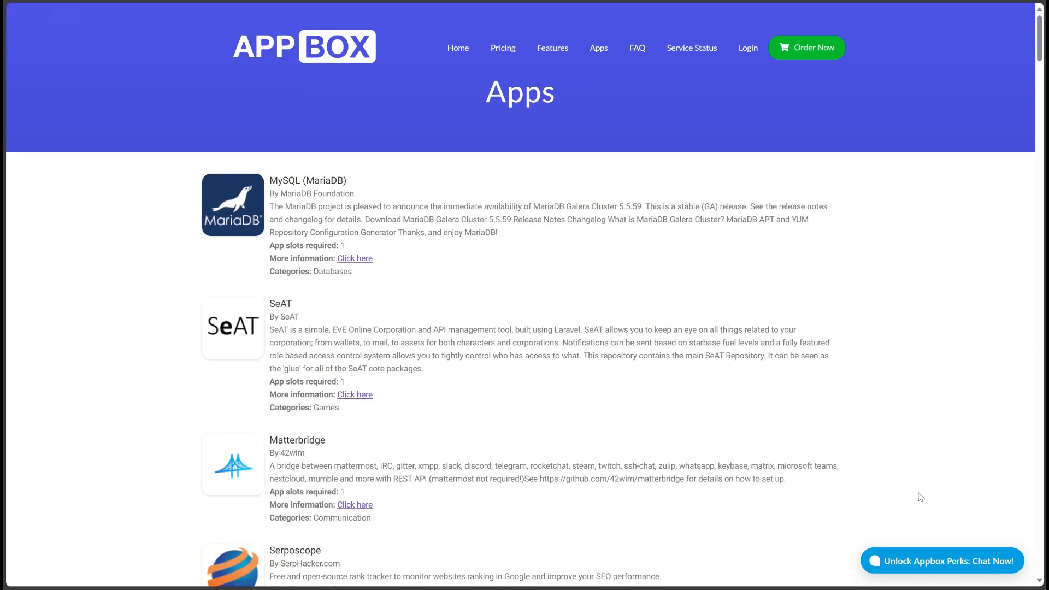
{"action": "scroll", "scroll_direction": "down", "scroll_amount": 3}
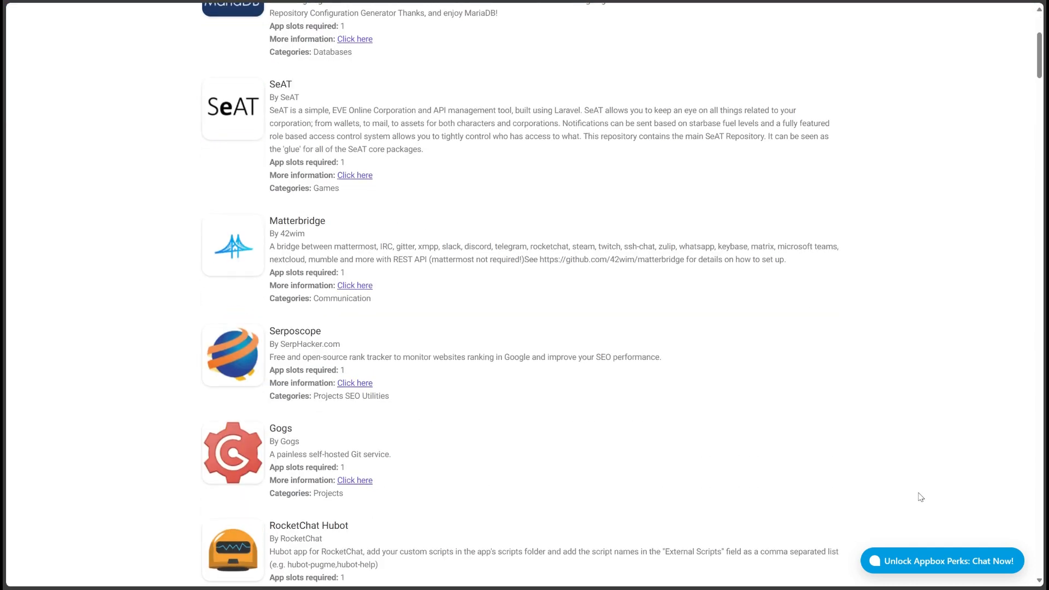
{"action": "scroll", "scroll_direction": "down", "scroll_amount": 3}
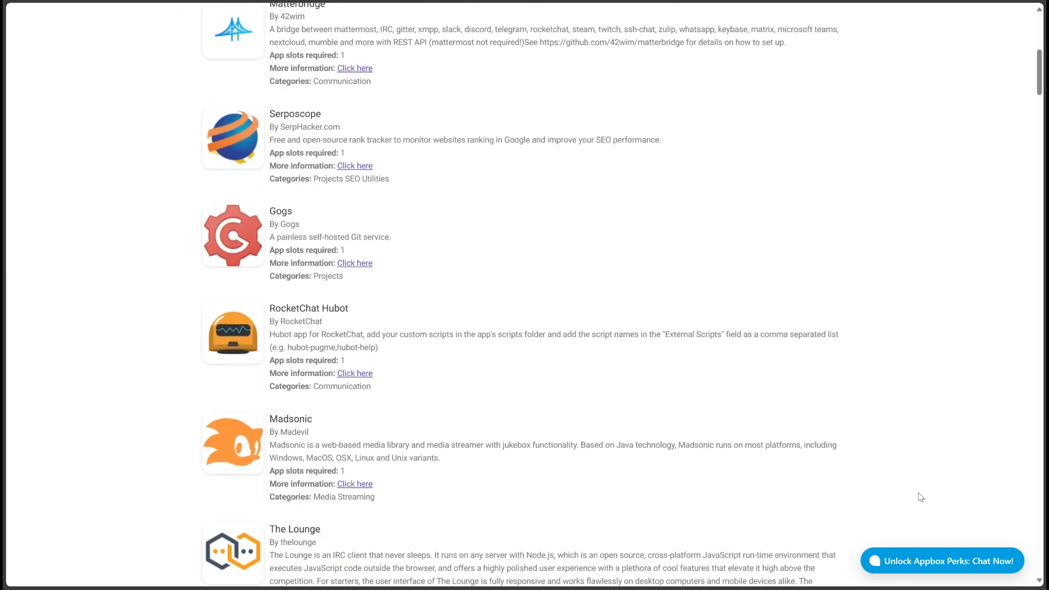
{"action": "scroll", "scroll_direction": "down", "scroll_amount": 3}
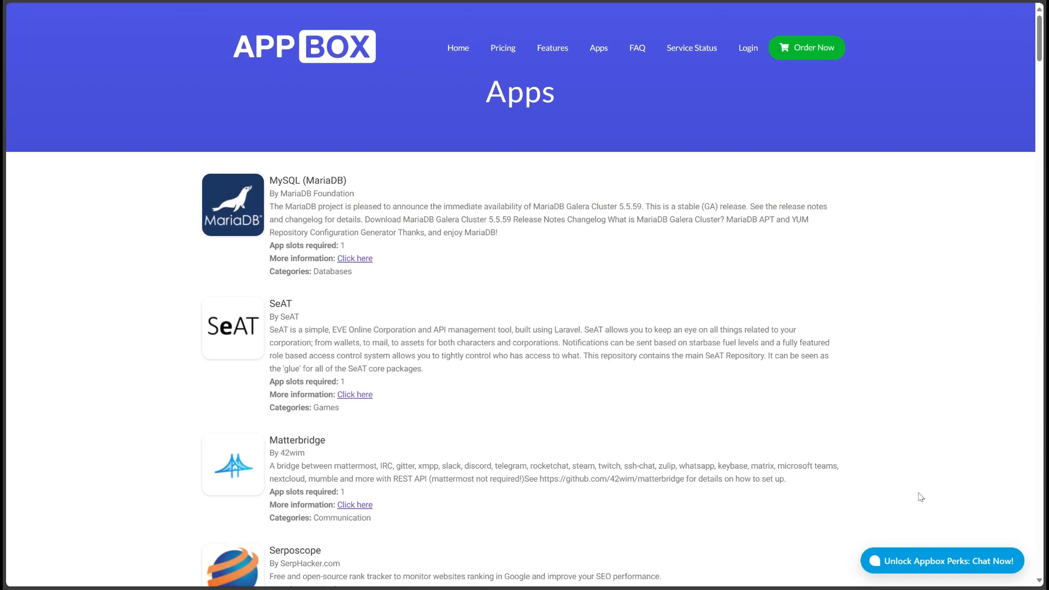
{"action": "mouse_move", "coordinate": [917, 511]}
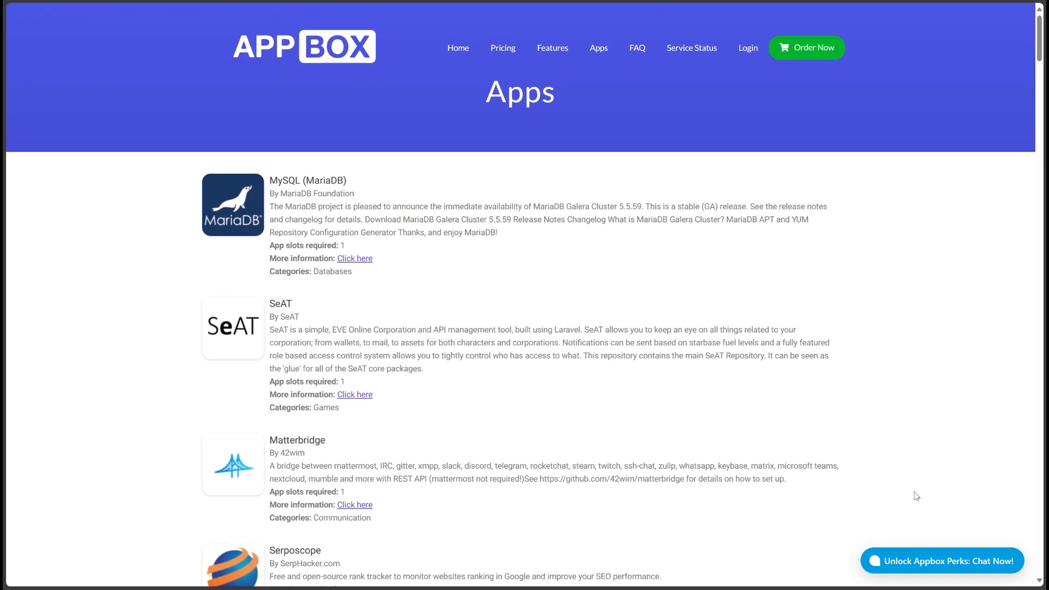
Continue scrolling to the last entries: Rclone, FileRun and OpenVPN
{"action": "scroll", "scroll_direction": "down", "scroll_amount": 3}
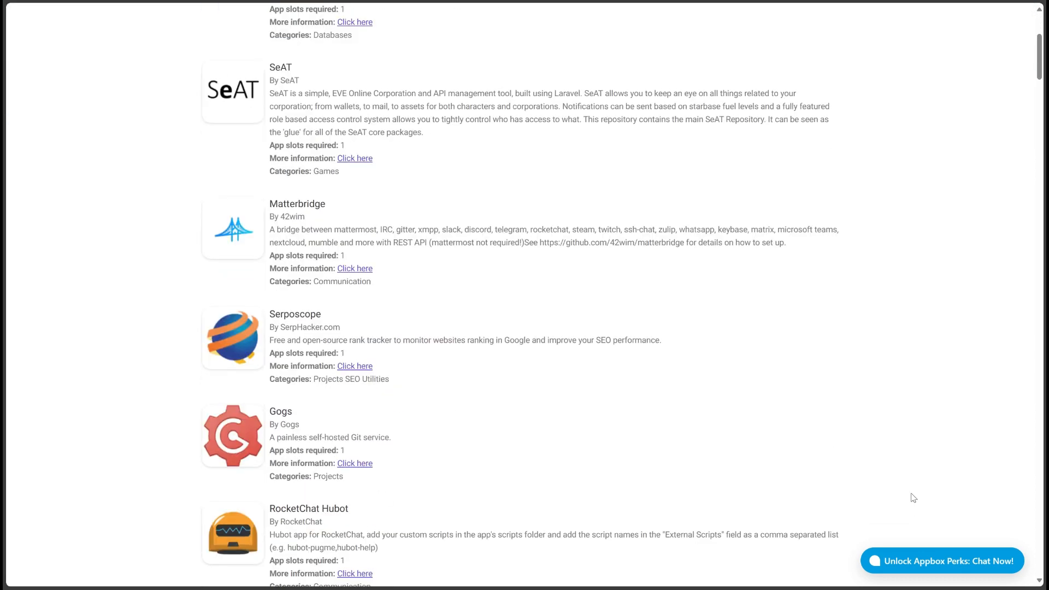
{"action": "scroll", "scroll_direction": "down", "scroll_amount": 3}
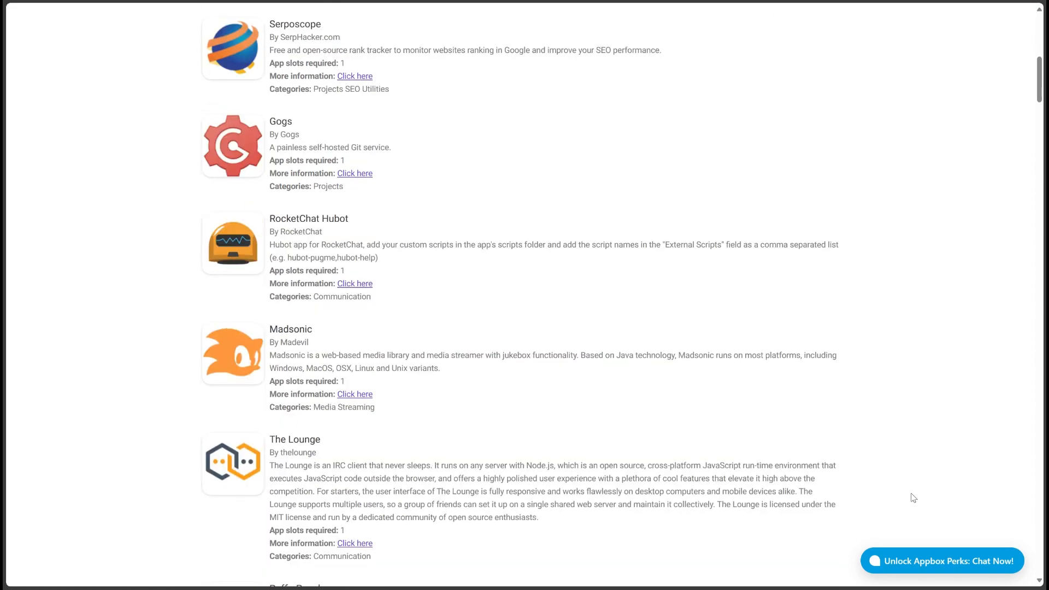
{"action": "scroll", "scroll_direction": "down", "scroll_amount": 3}
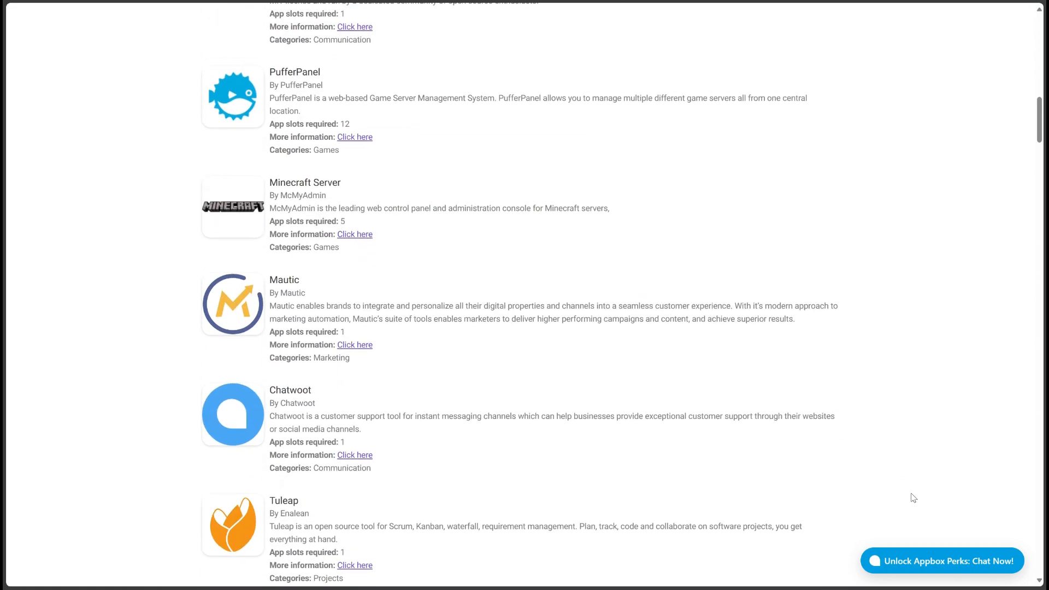
{"action": "scroll", "scroll_direction": "down", "scroll_amount": 3}
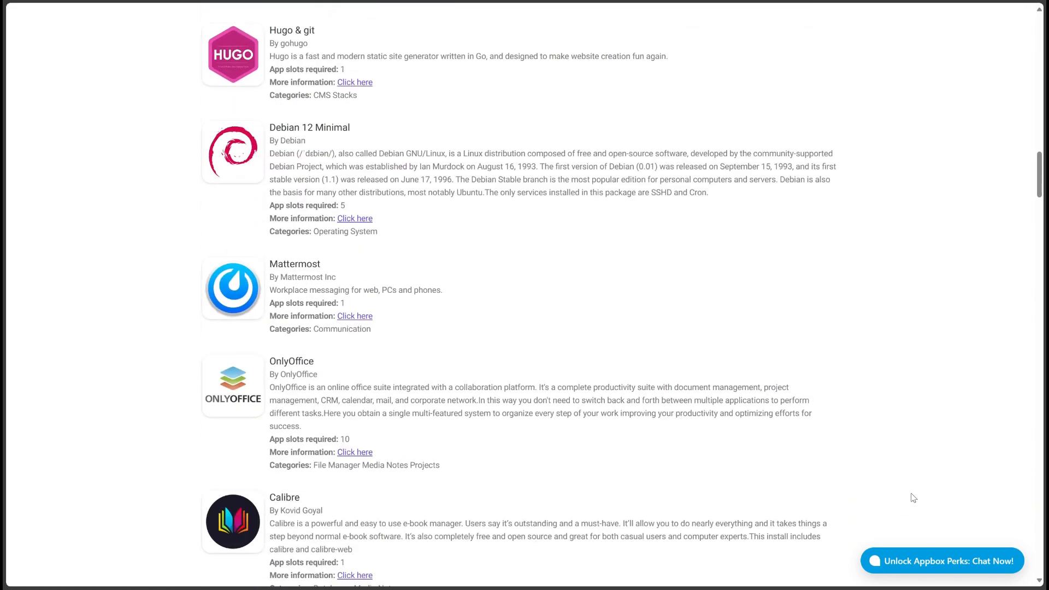
{"action": "scroll", "scroll_direction": "down", "scroll_amount": 3}
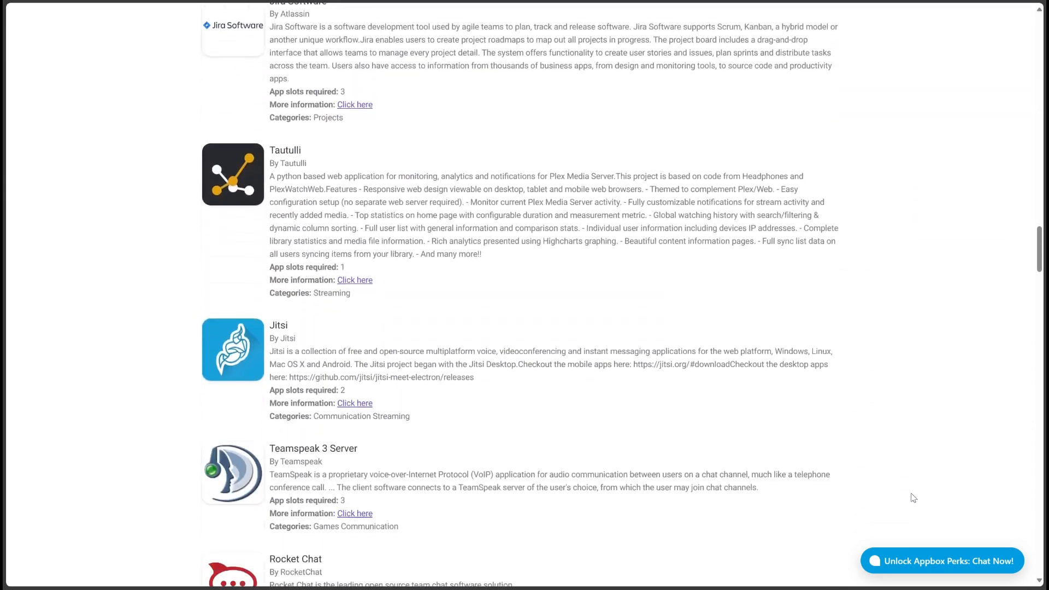
{"action": "scroll", "scroll_direction": "down", "scroll_amount": 3}
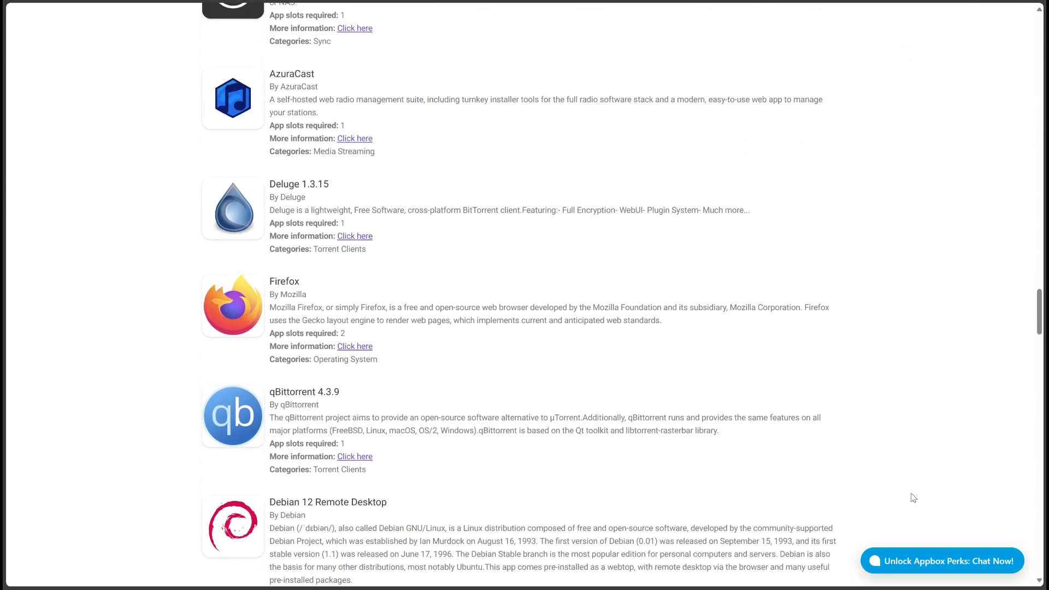
{"action": "scroll", "scroll_direction": "down", "scroll_amount": 3}
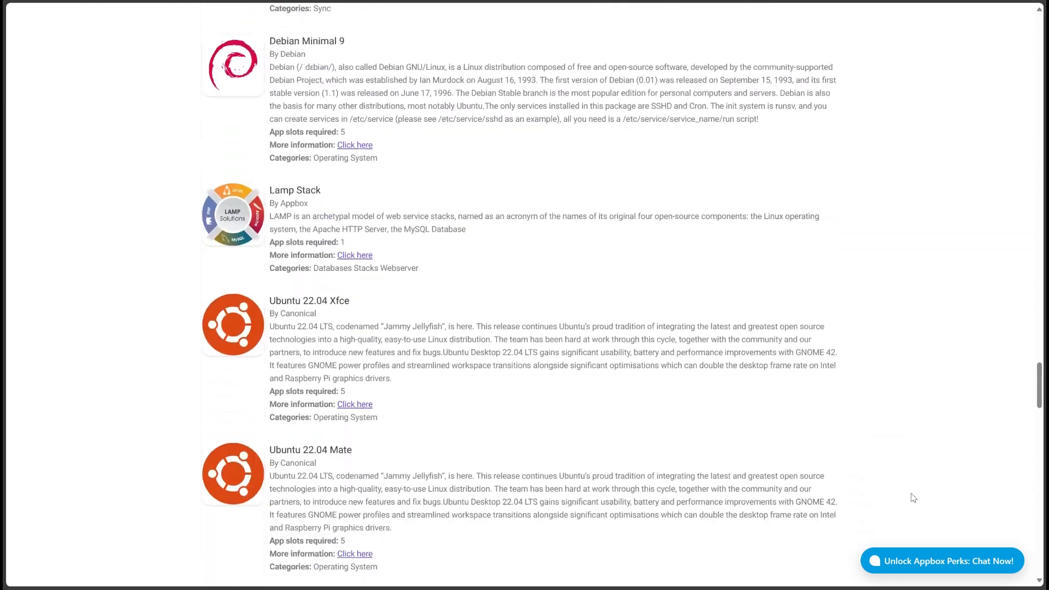
{"action": "scroll", "scroll_direction": "down", "scroll_amount": 3}
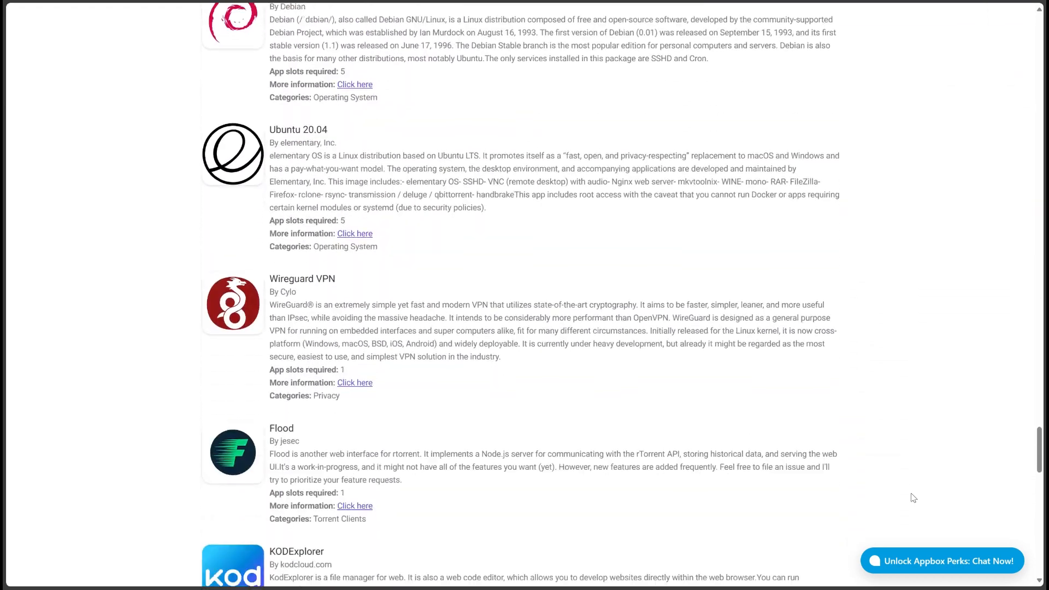
{"action": "scroll", "scroll_direction": "down", "scroll_amount": 3}
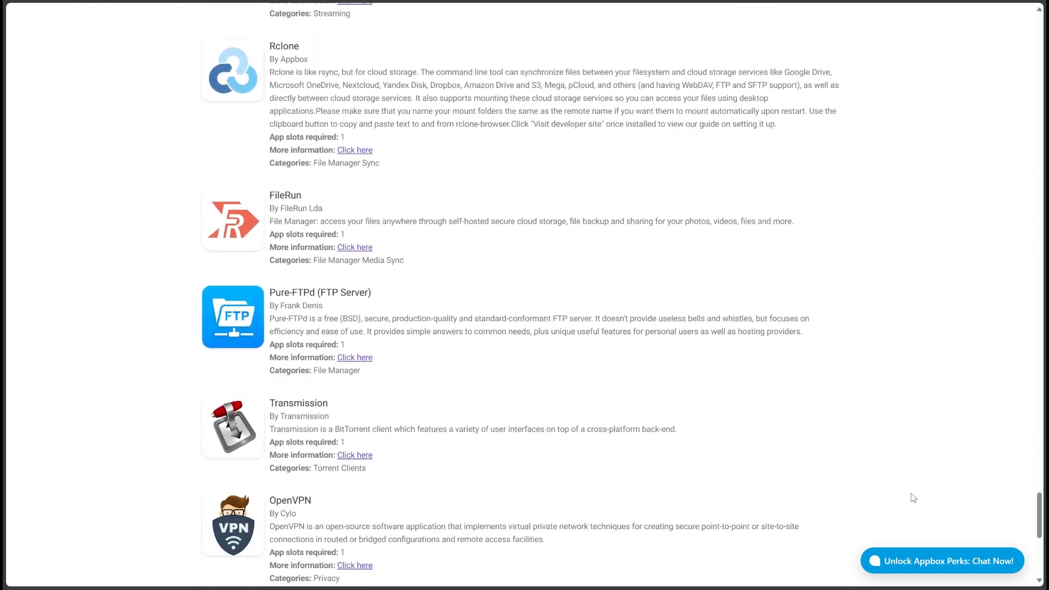
{"action": "scroll", "scroll_direction": "down", "scroll_amount": 3}
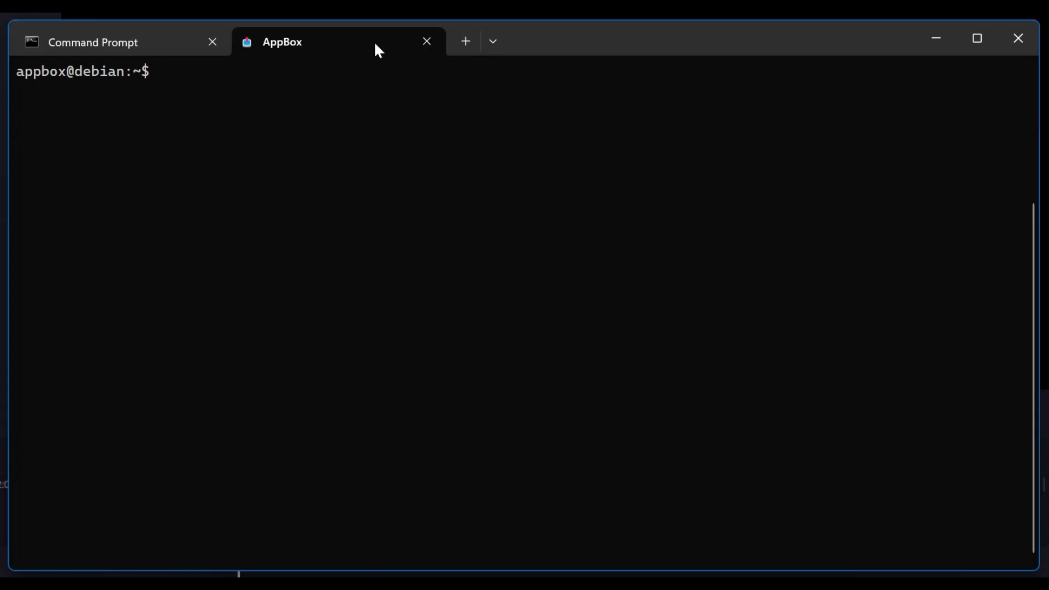
Run 'sudo apt update && sudo apt -y upgrade' on the Debian server, finding nothing to upgrade
{"action": "type", "text": "sudo apt"}
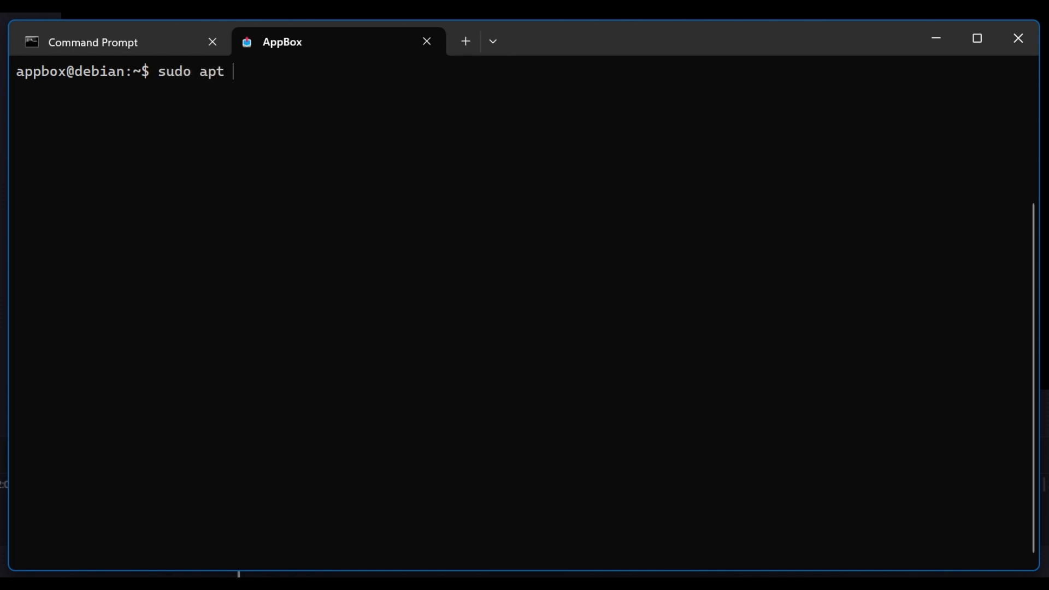
{"action": "type", "text": "update &"}
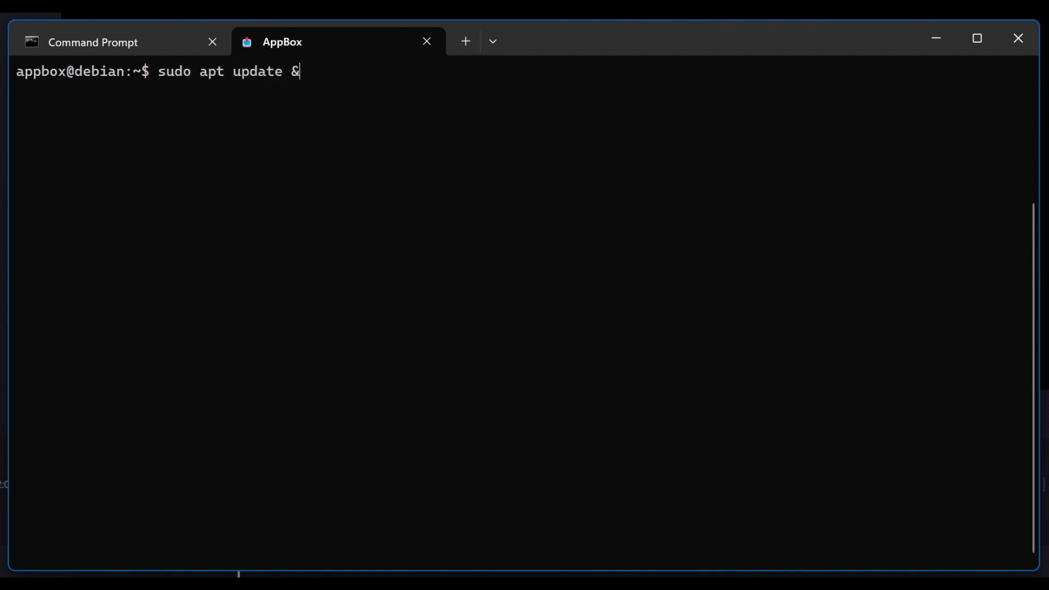
{"action": "type", "text": "& sudo apt"}
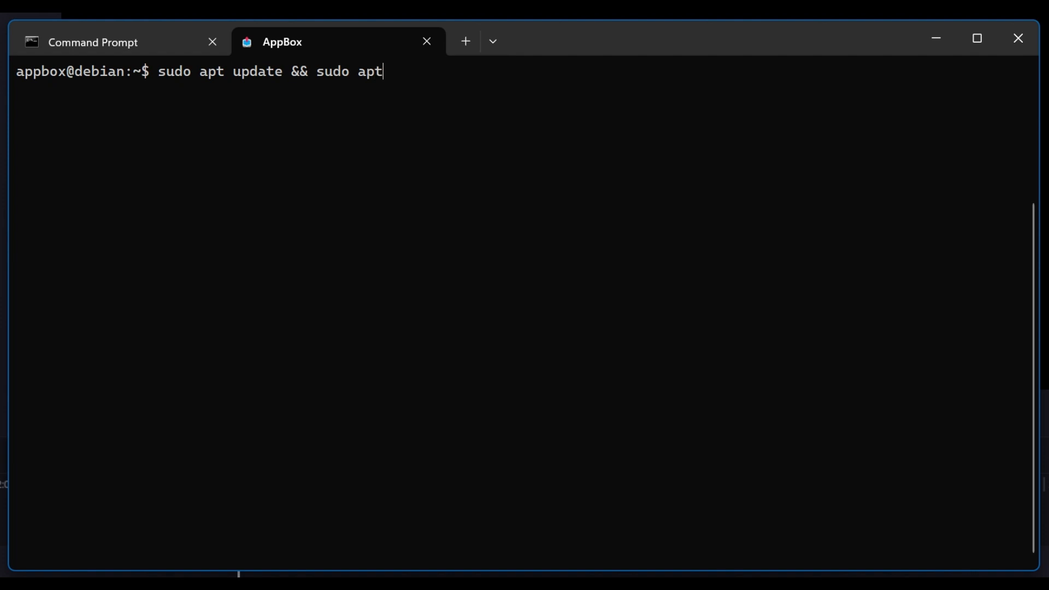
{"action": "type", "text": "-y upgr"}
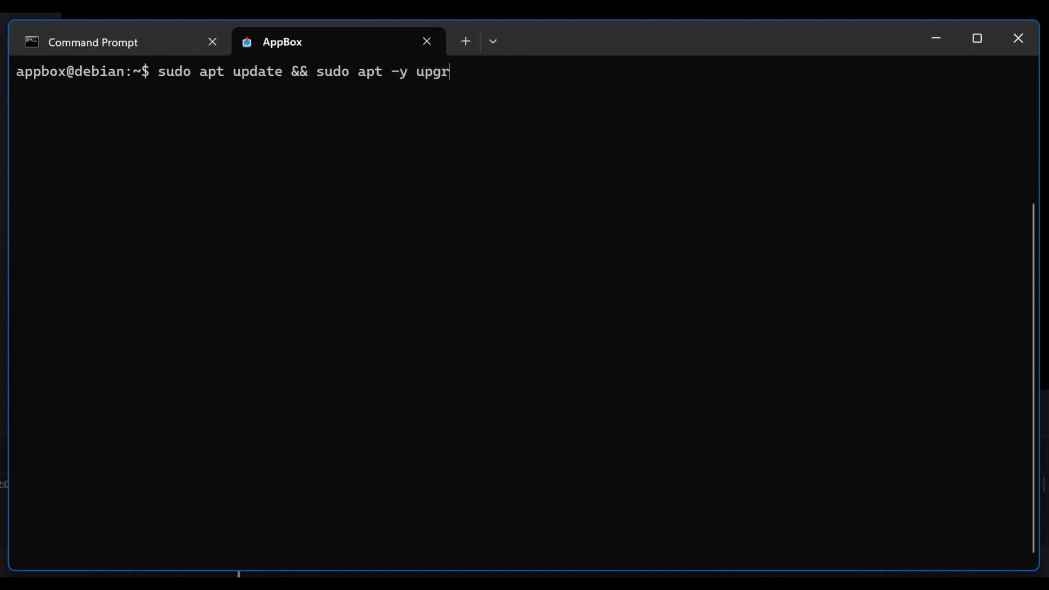
{"action": "type", "text": "ade"}
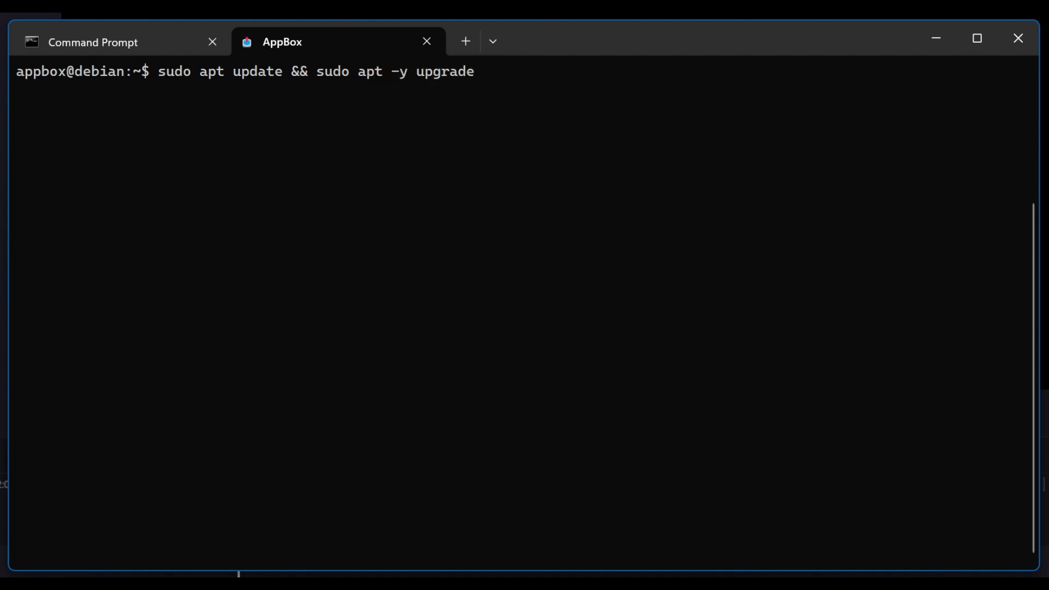
{"action": "key", "text": "Enter"}
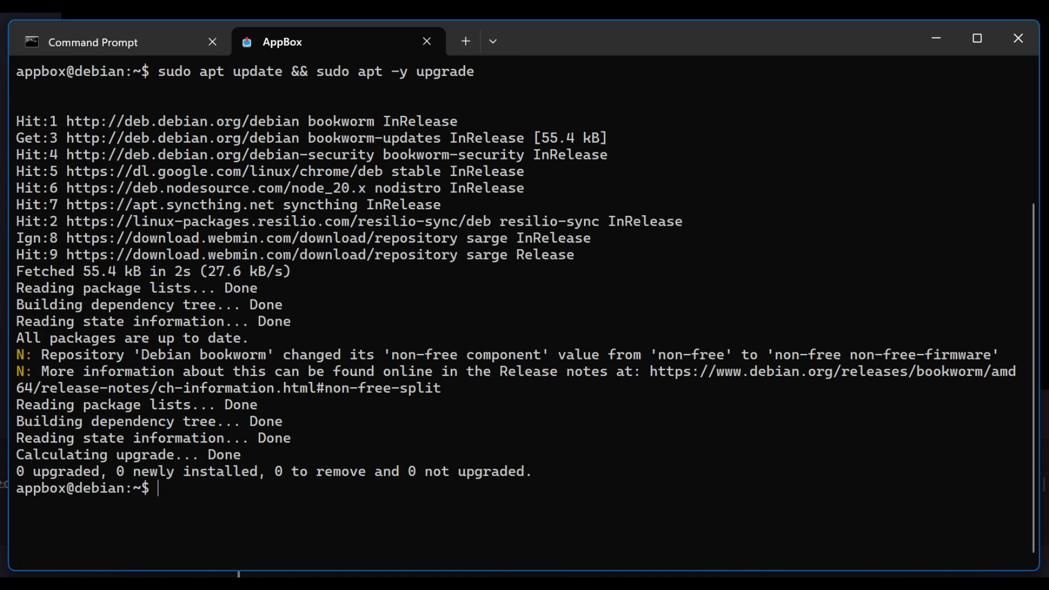
{"action": "type", "text": "sys"}
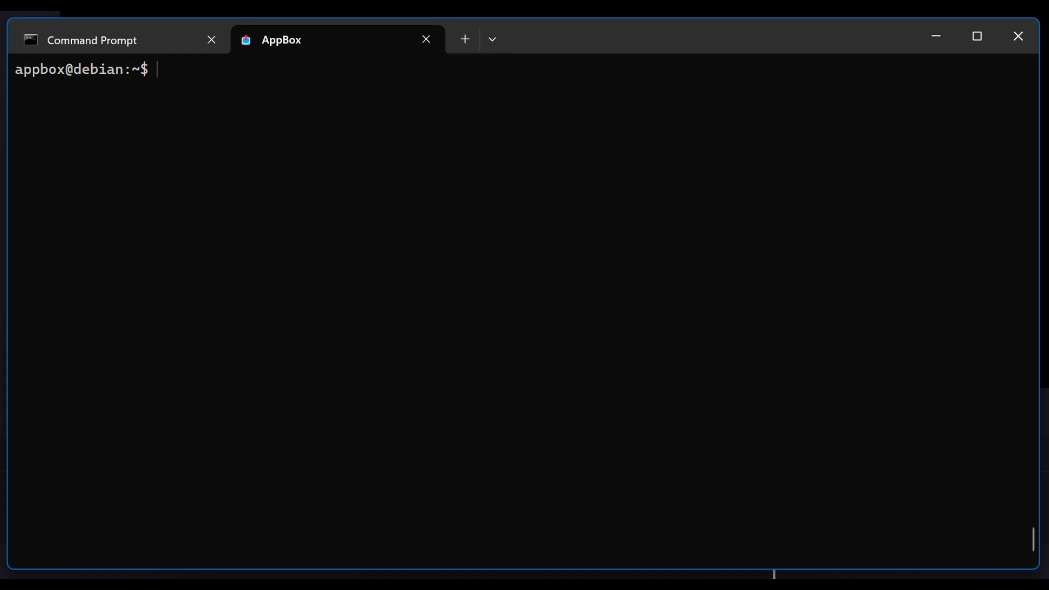
Make a pytools folder and create a Python virtual environment '.venv' inside it
{"action": "type", "text": "mkdir pytools"}
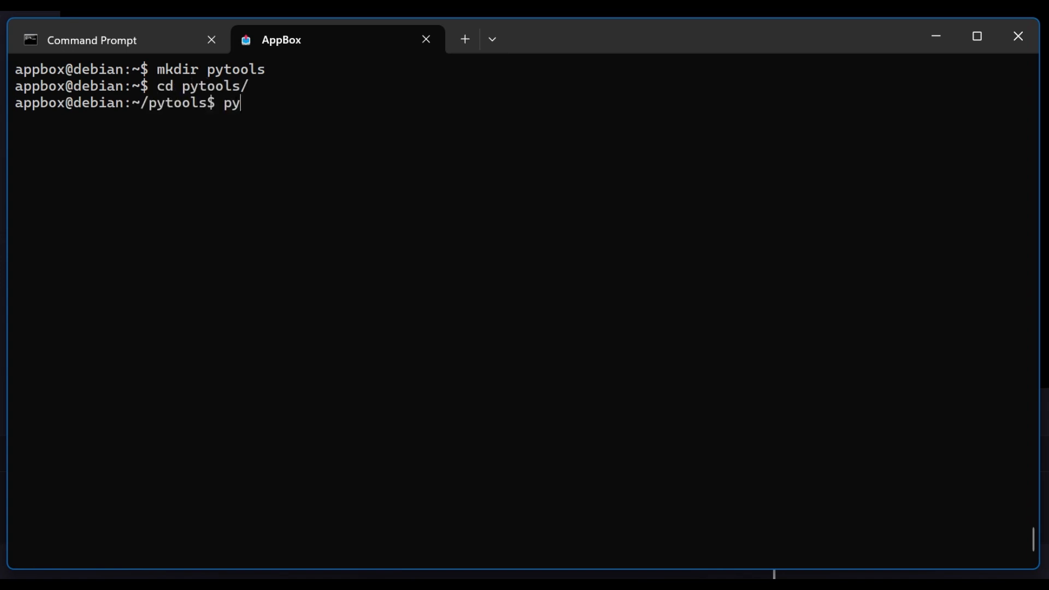
{"action": "type", "text": "thon3 -"}
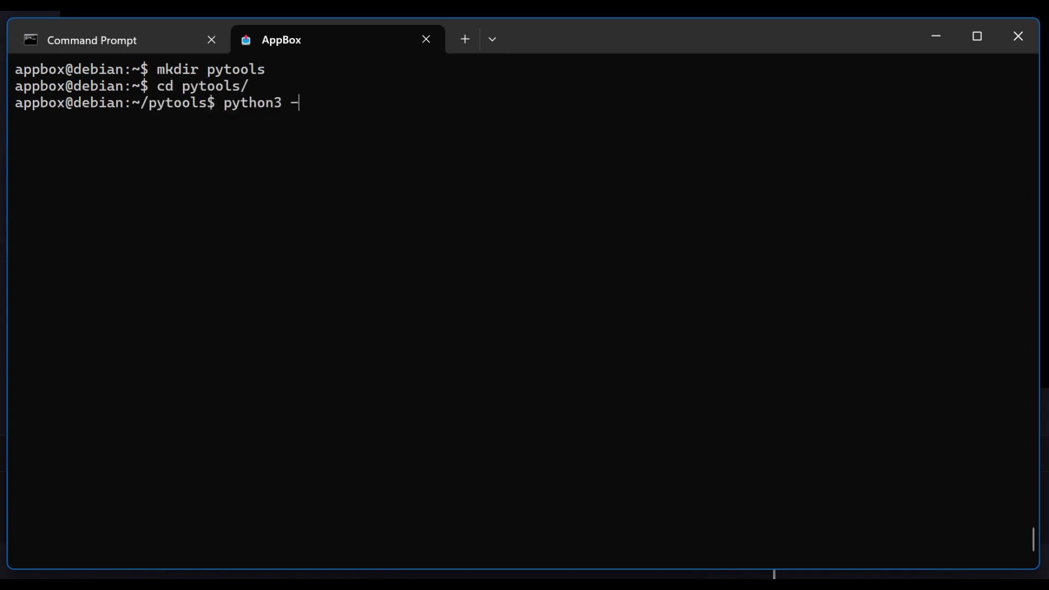
{"action": "type", "text": "m venv .venv"}
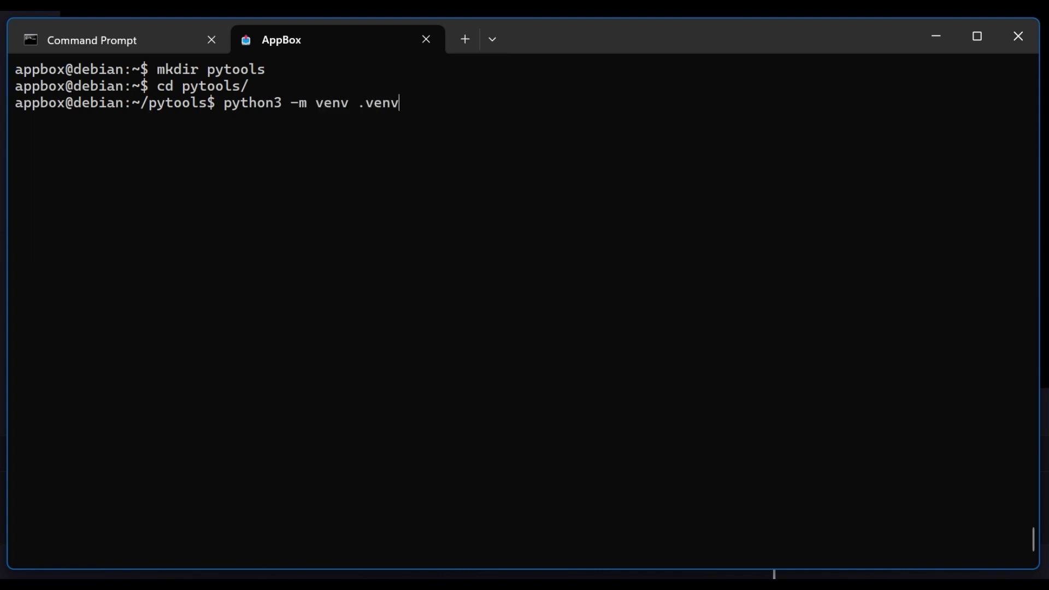
{"action": "key", "text": "Enter"}
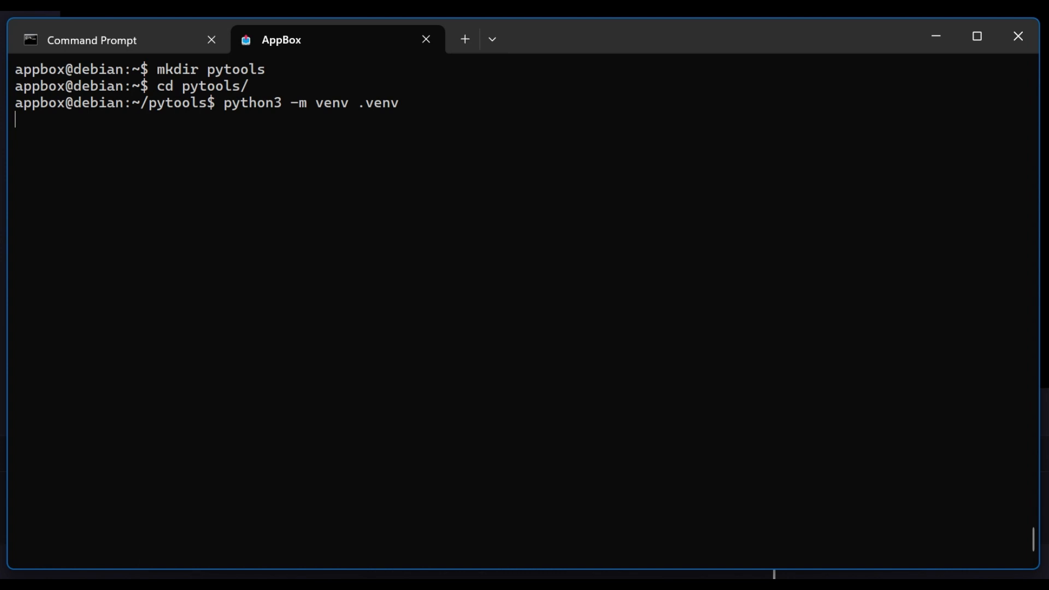
Begin activating the environment with 'source .venv/', tab-completing the path
{"action": "type", "text": "source ."}
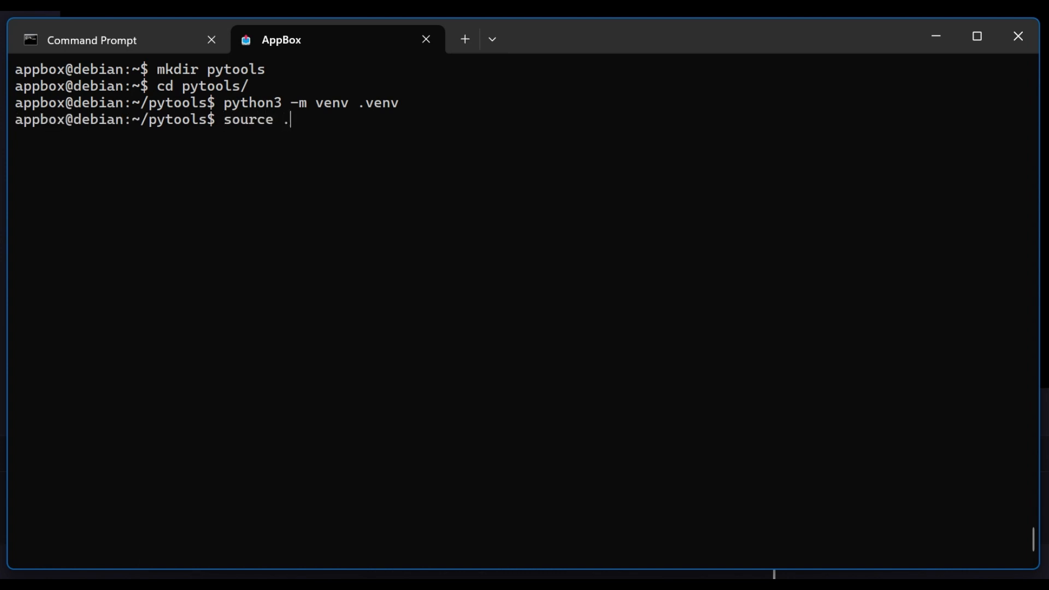
{"action": "type", "text": "venv/"}
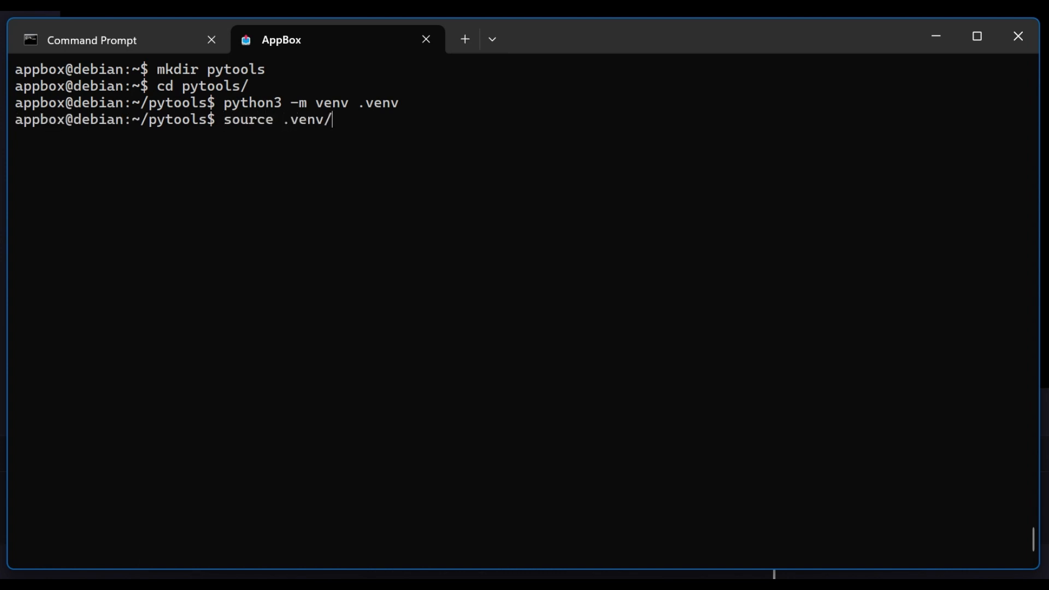
{"action": "key", "text": "Tab"}
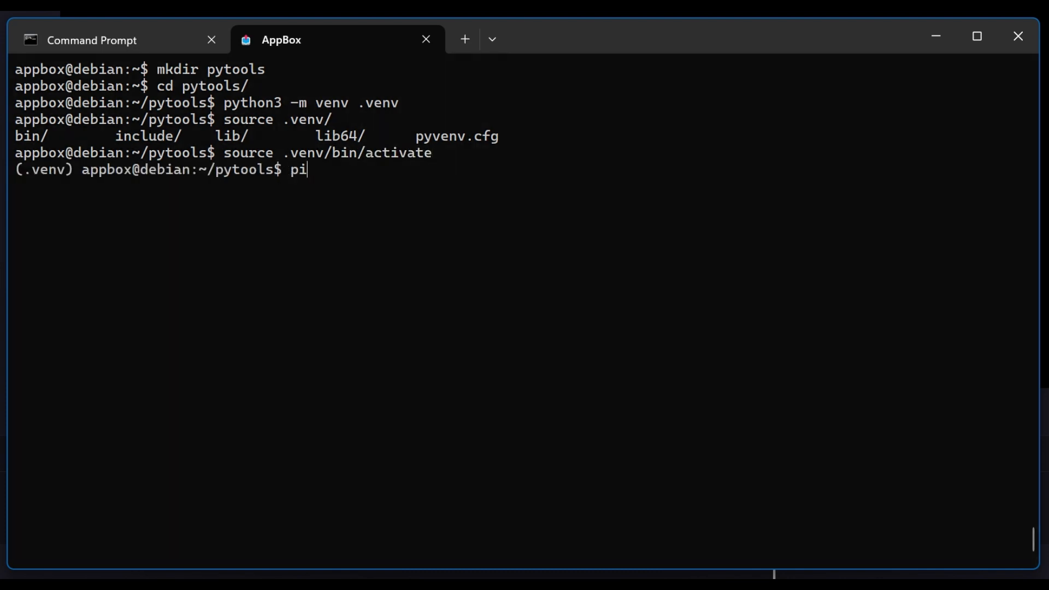
Install speedtest-cli with pip, run speedtest for download/upload speeds, then launch htop
{"action": "type", "text": "p install speedtest-cli"}
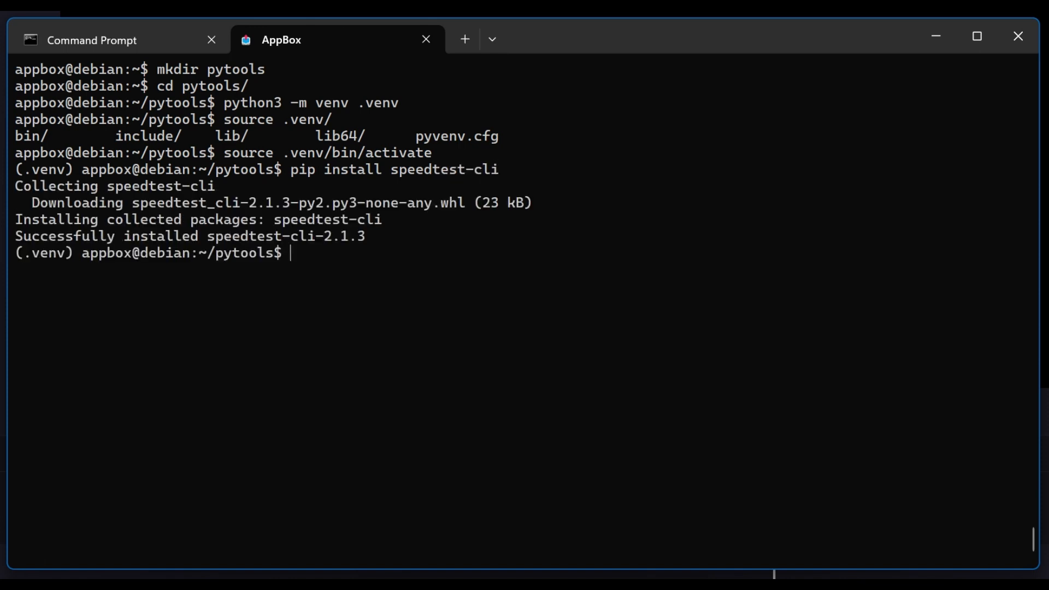
{"action": "type", "text": "speedtest"}
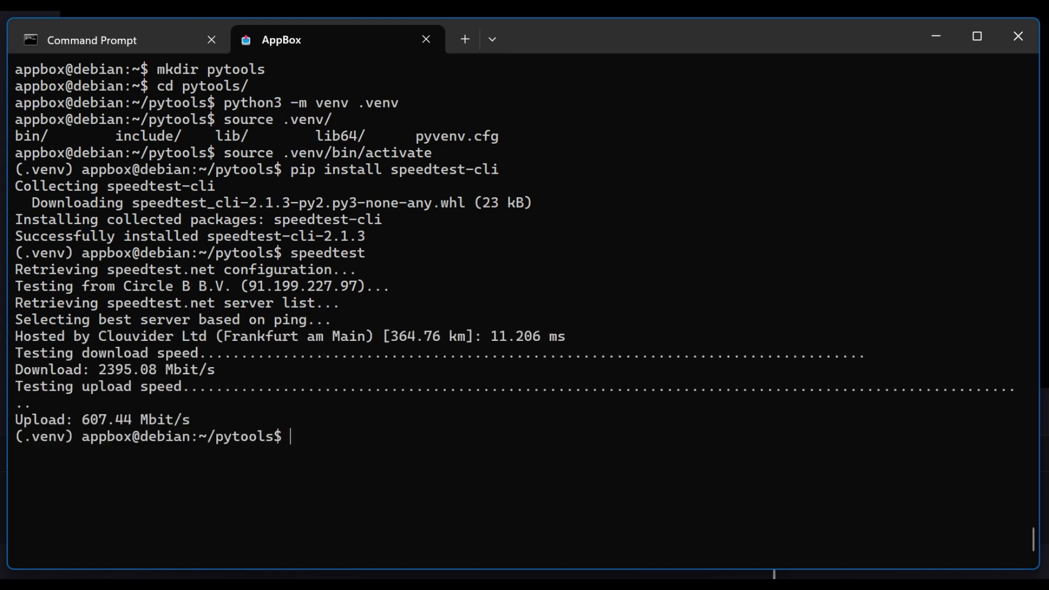
{"action": "type", "text": "htop"}
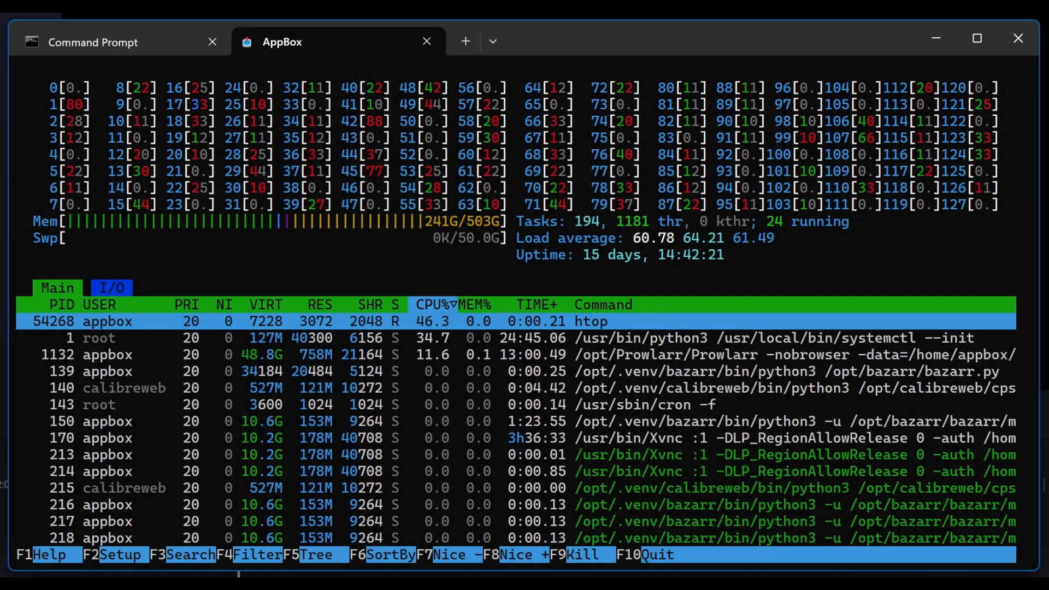